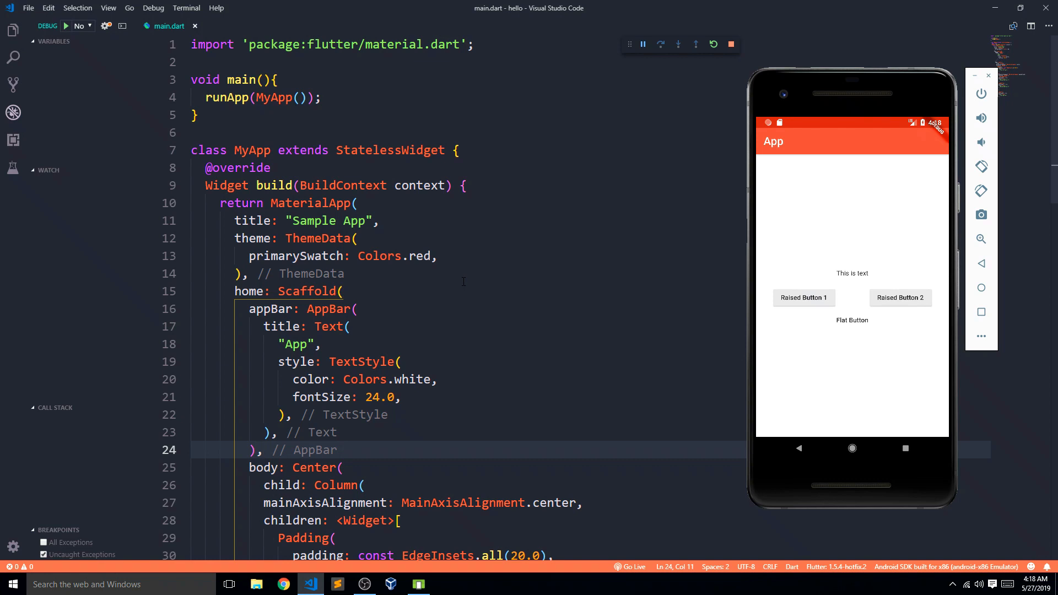
mouse_move(835, 302)
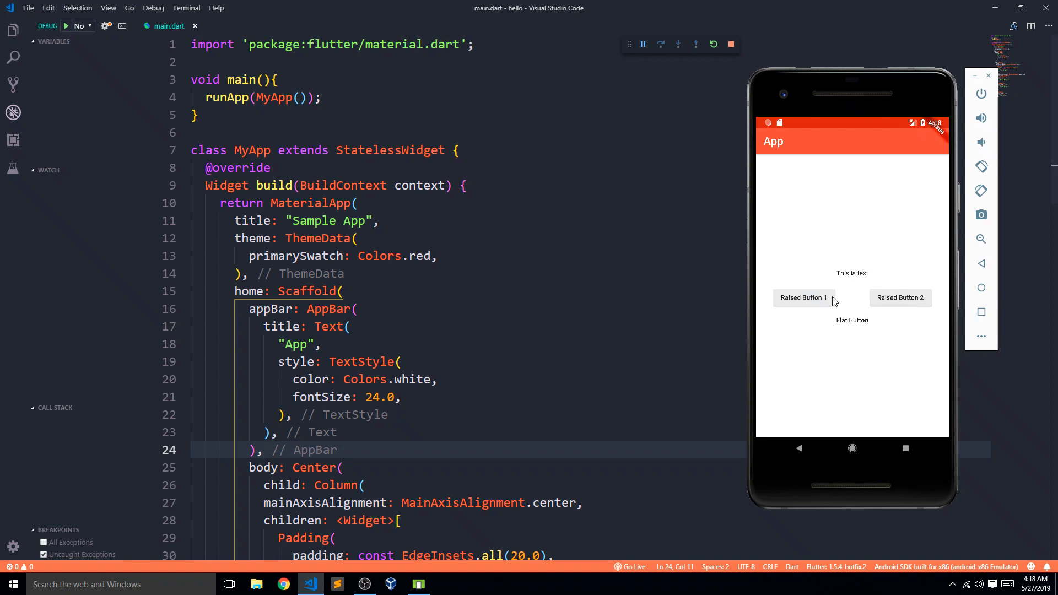
mouse_move(835, 323)
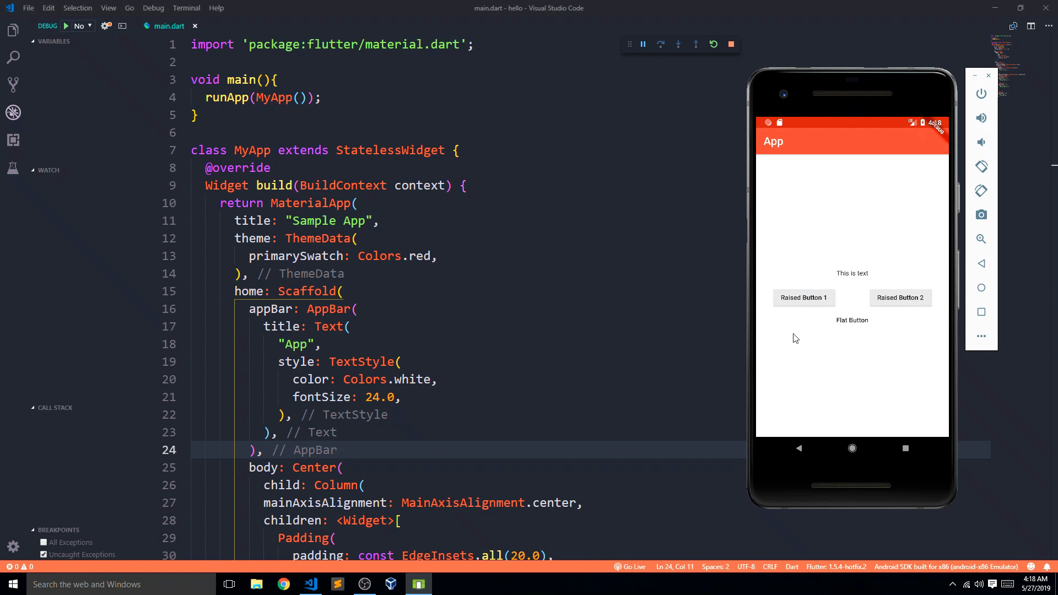
mouse_move(823, 302)
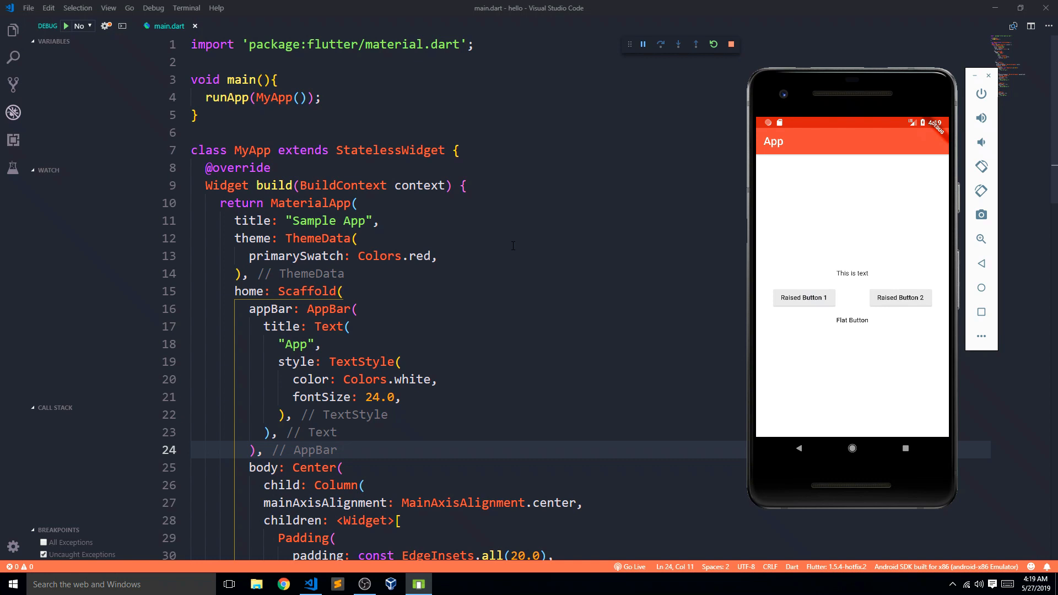
mouse_move(503, 251)
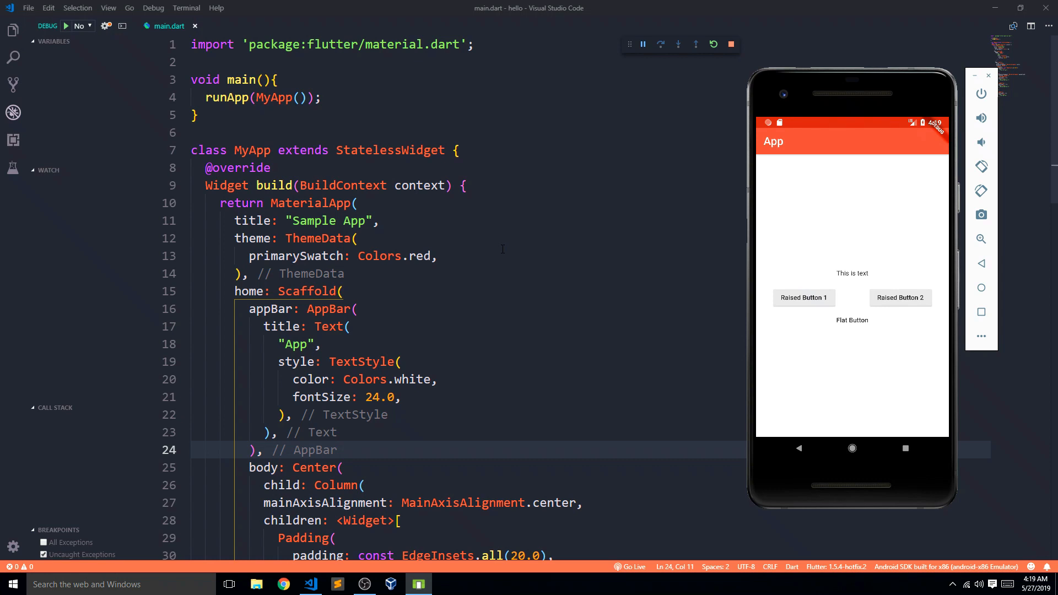
mouse_move(850, 279)
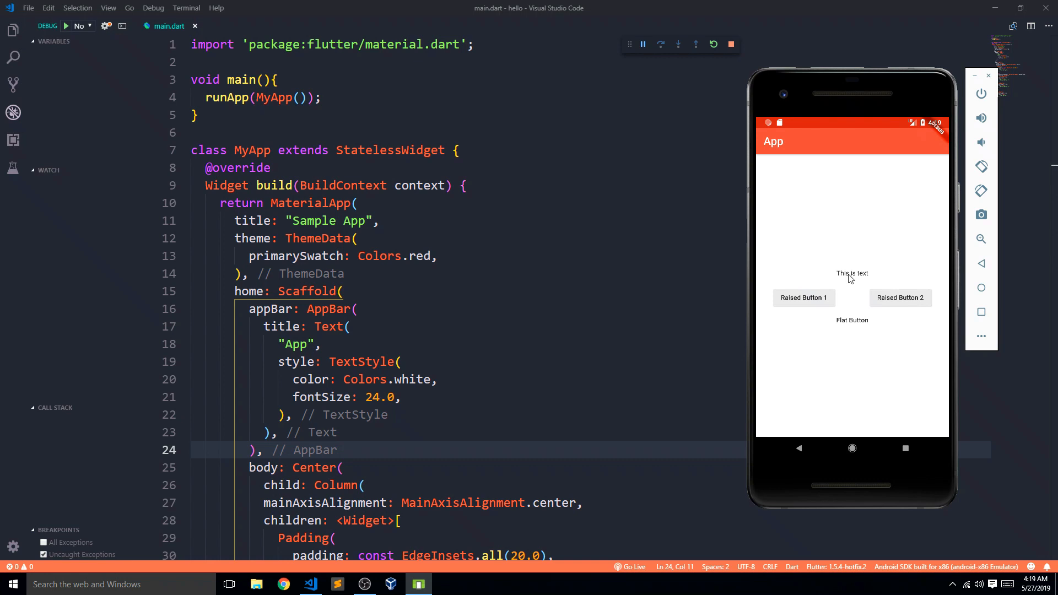
mouse_move(848, 284)
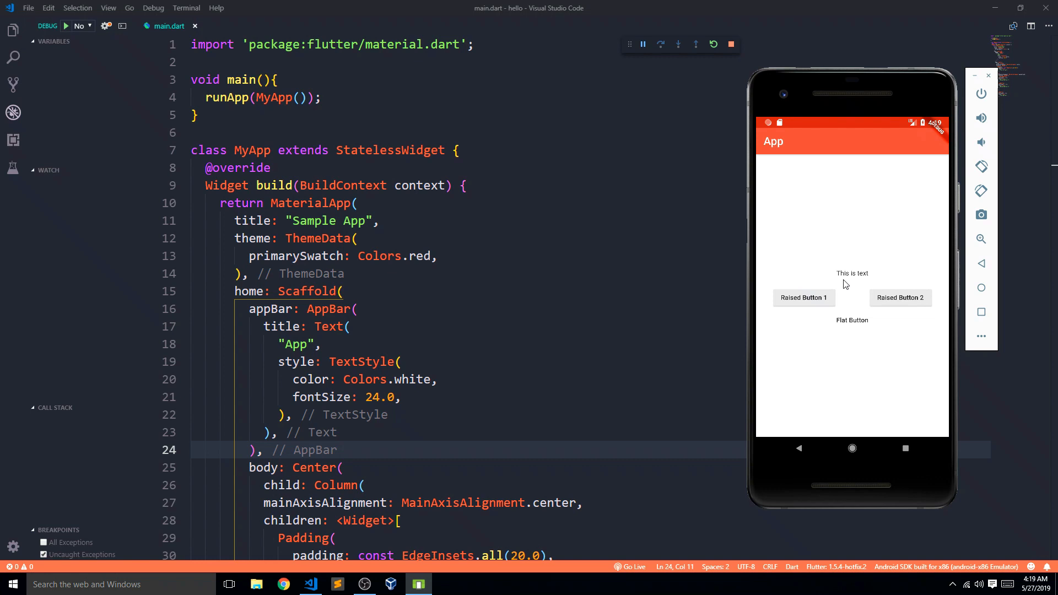
mouse_move(850, 265)
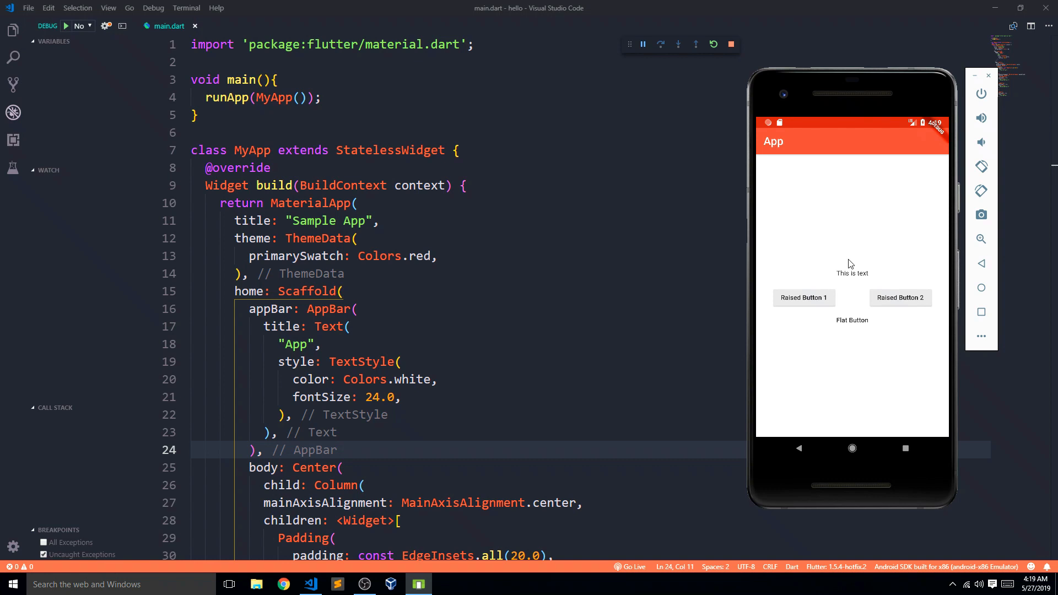
mouse_move(683, 261)
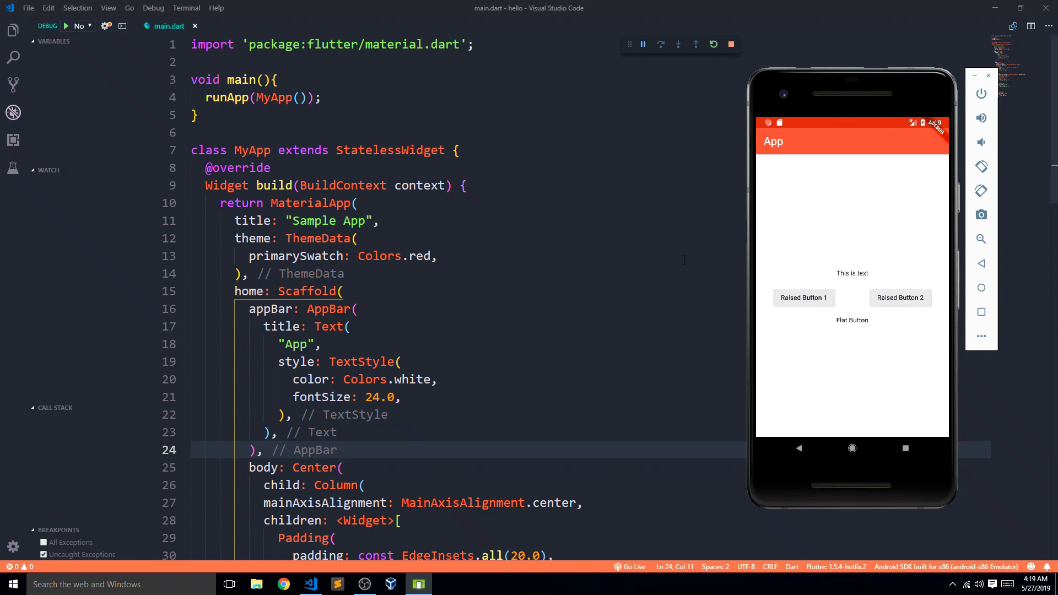
Scroll through main.dart to the MyApp class that will become a StatefulWidget.
scroll(down, 3)
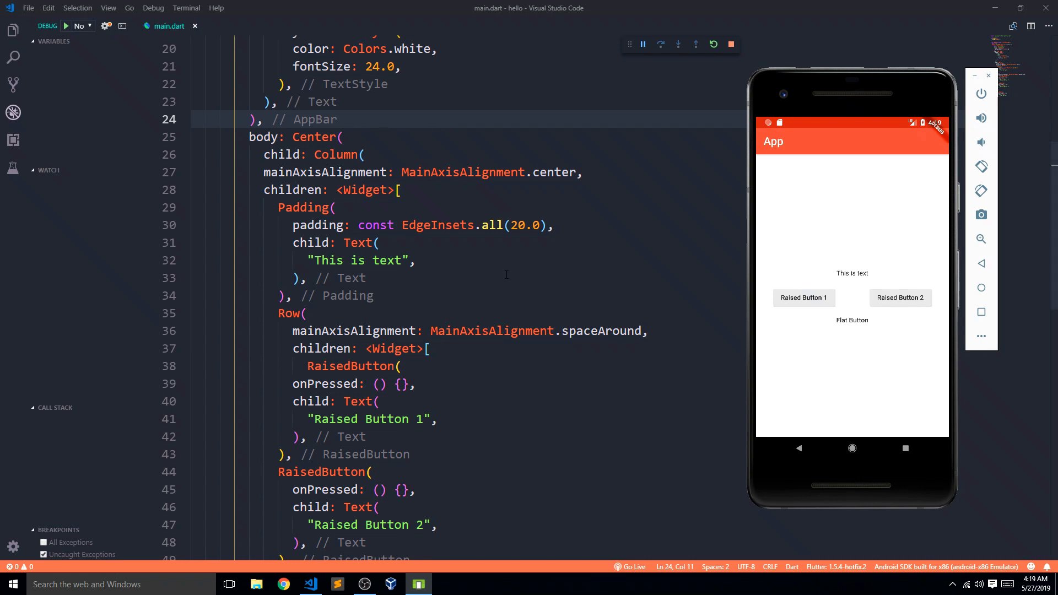
scroll(down, 3)
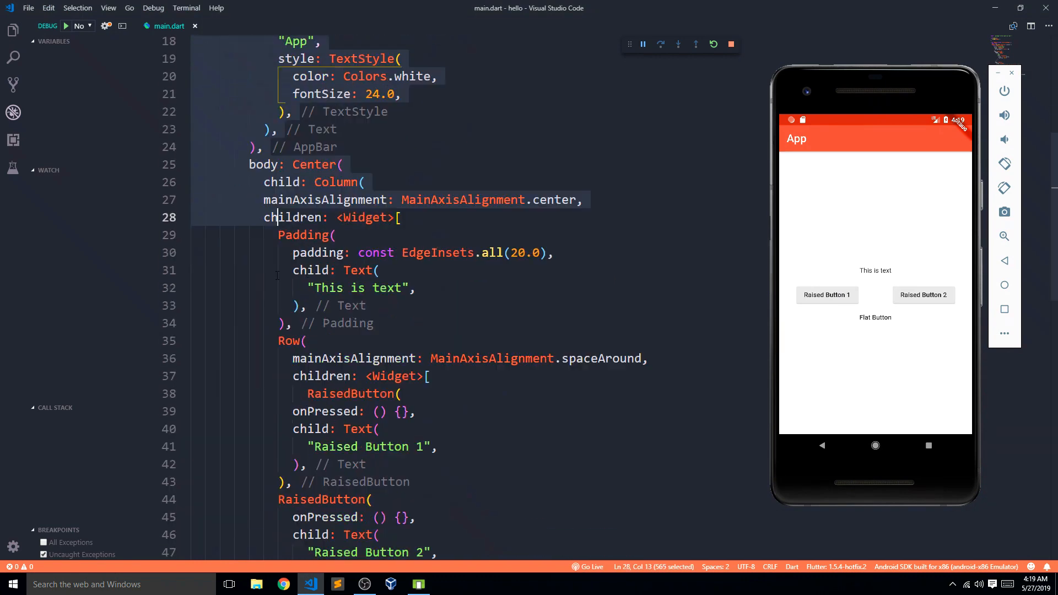
scroll(down, 3)
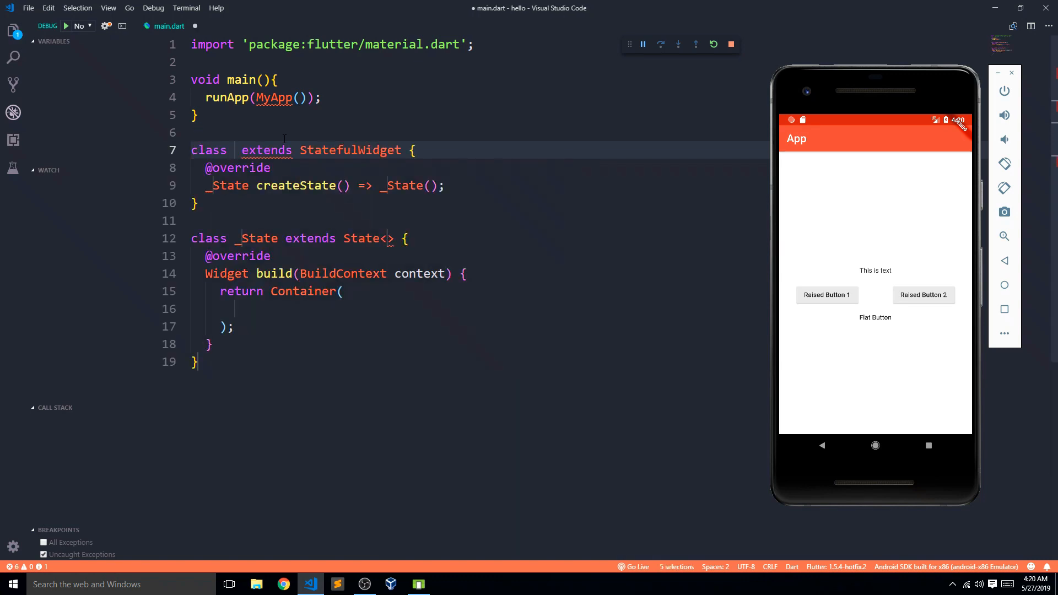
Name the classes MyApp and _MyAppState and return a MaterialApp from build.
text(MyApp)
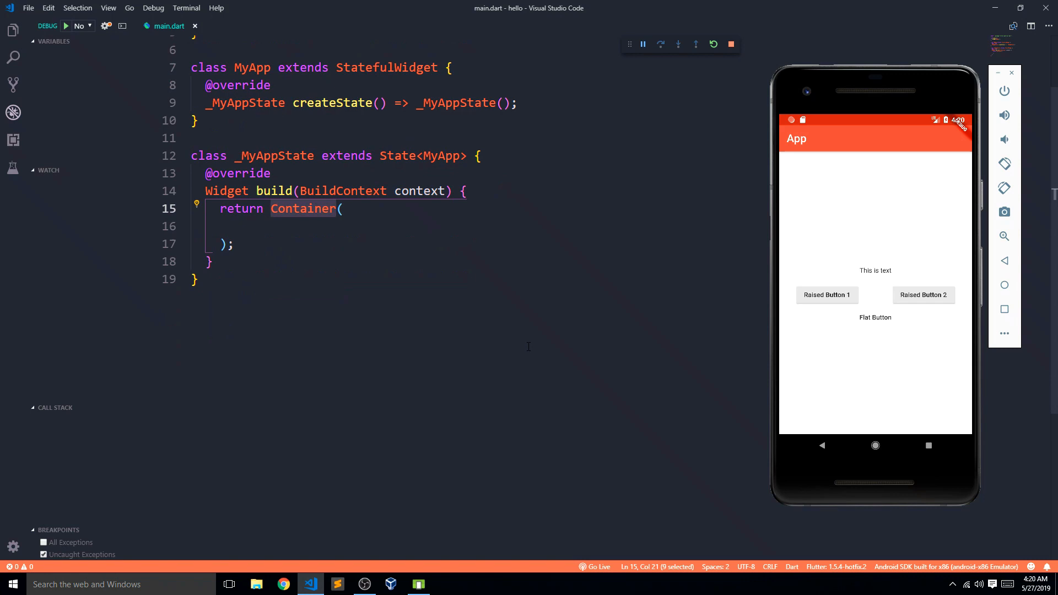
text(MaterialApp)
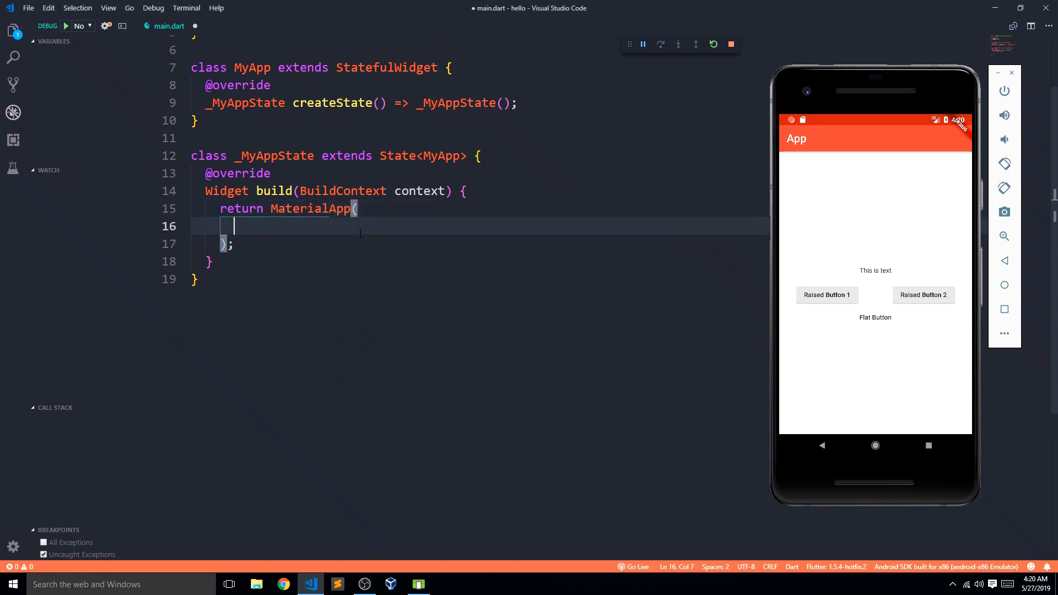
Give the MaterialApp title "Stateful" and a ThemeData theme with a cyan primarySwatch.
text(title: ,)
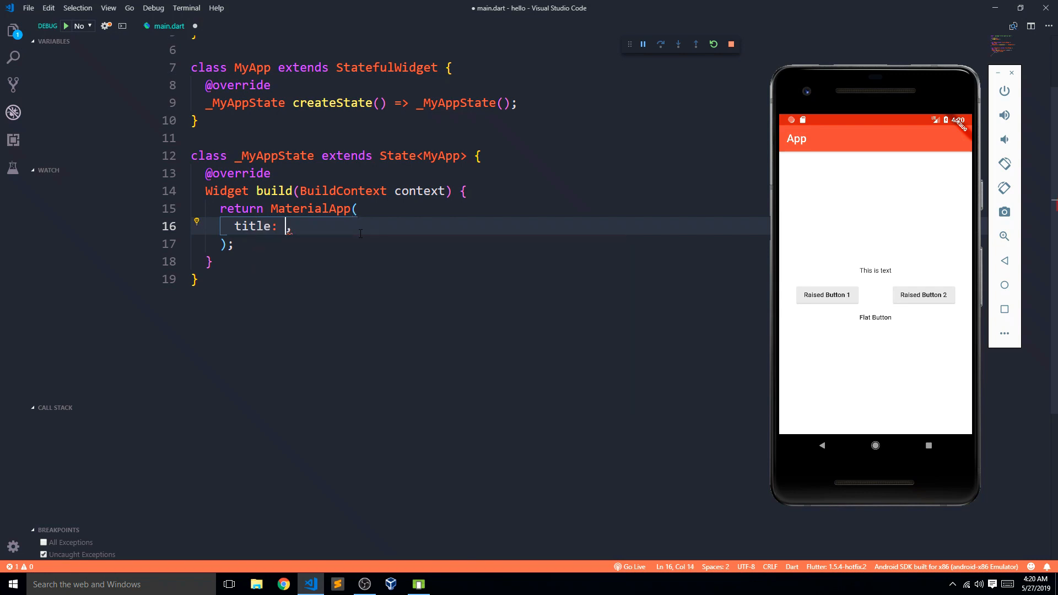
text("Stateful")
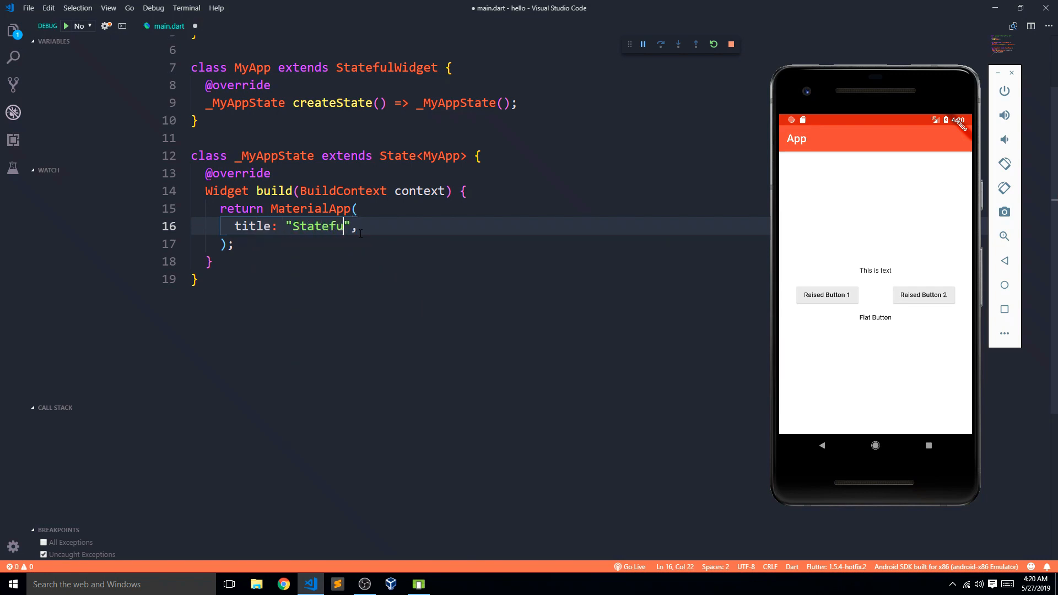
text(th)
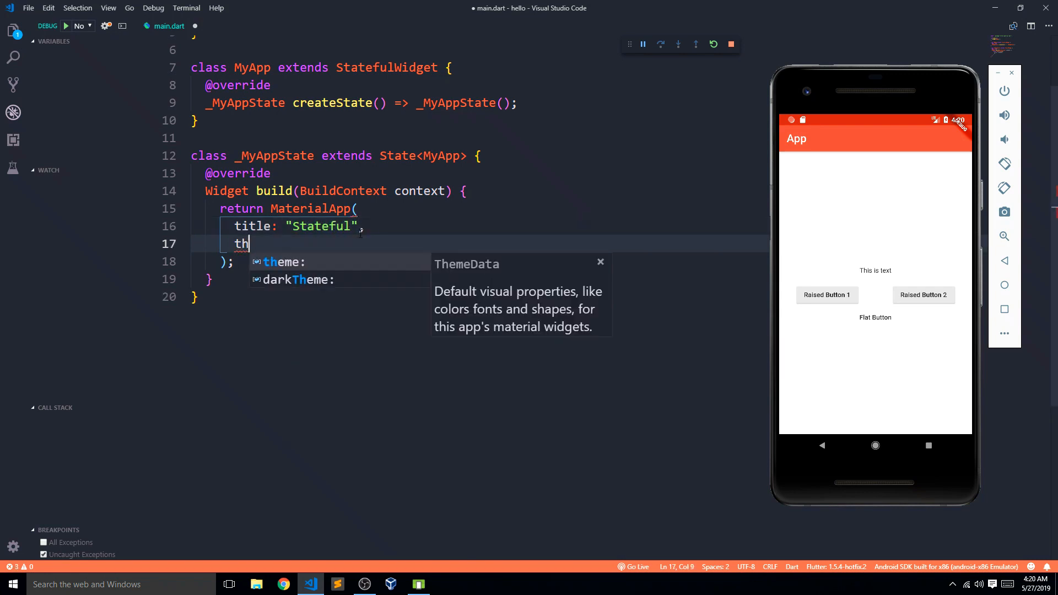
text(eme)
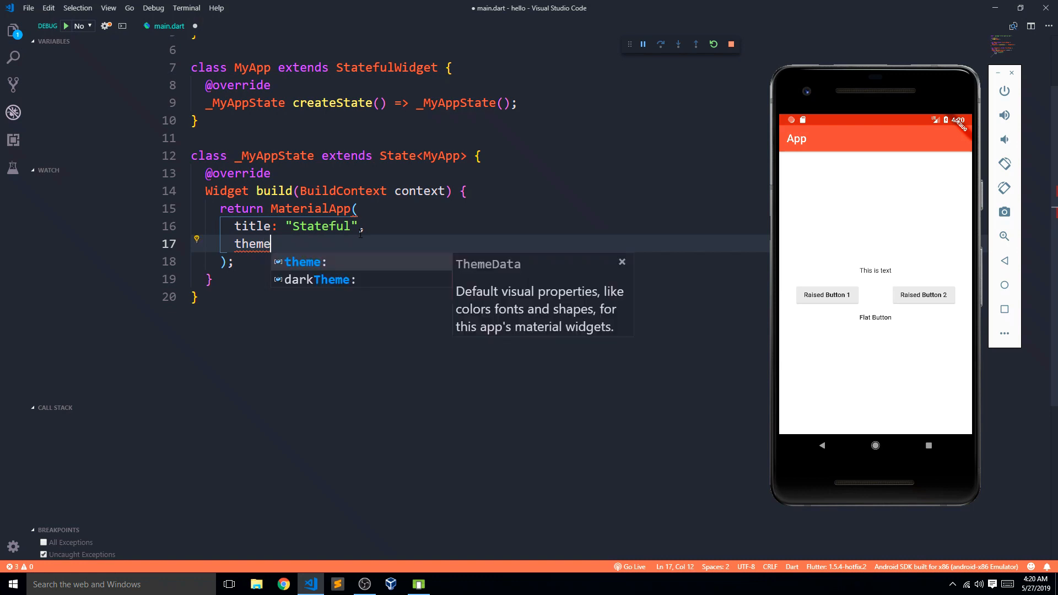
text(: ,)
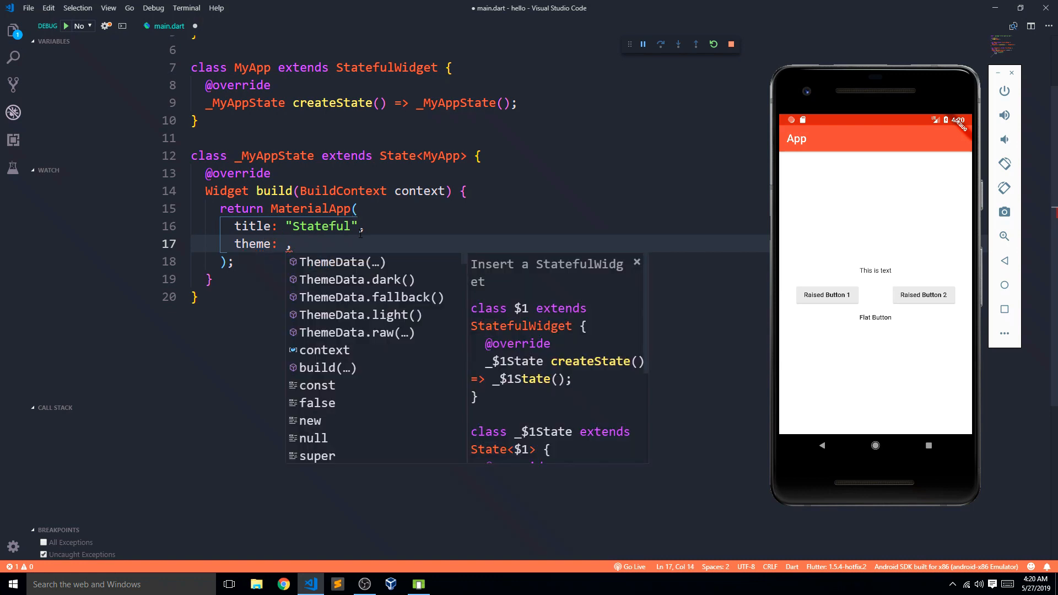
text(themeData()
text(pri)
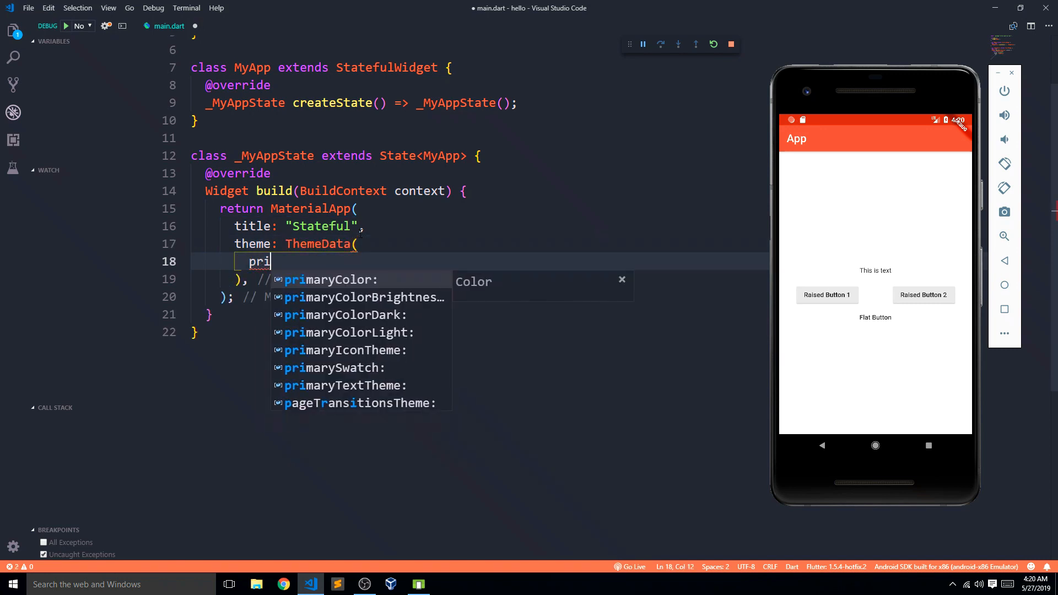
text(yamr)
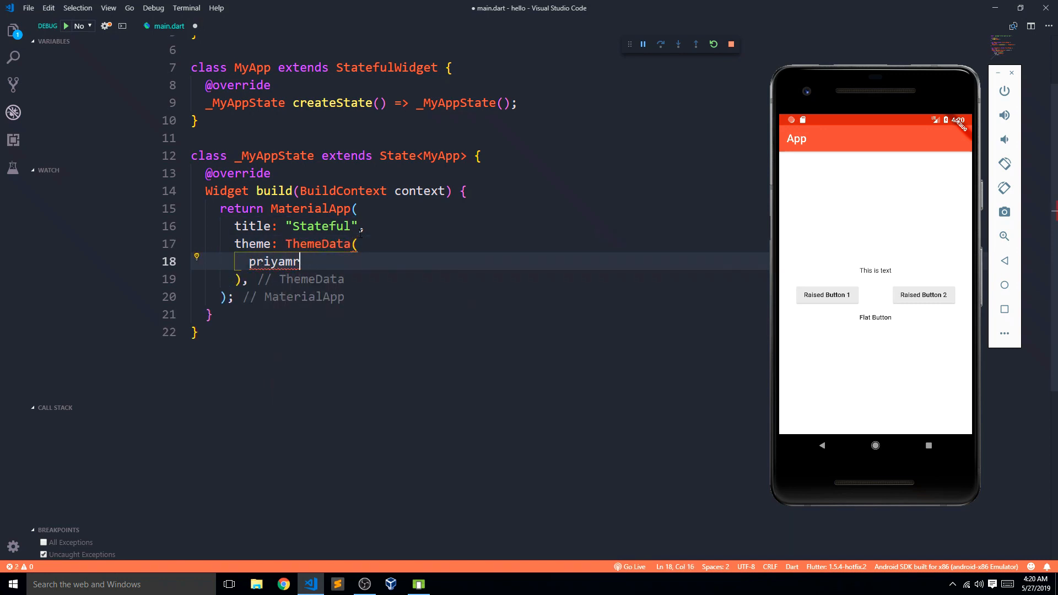
key(Backspace)
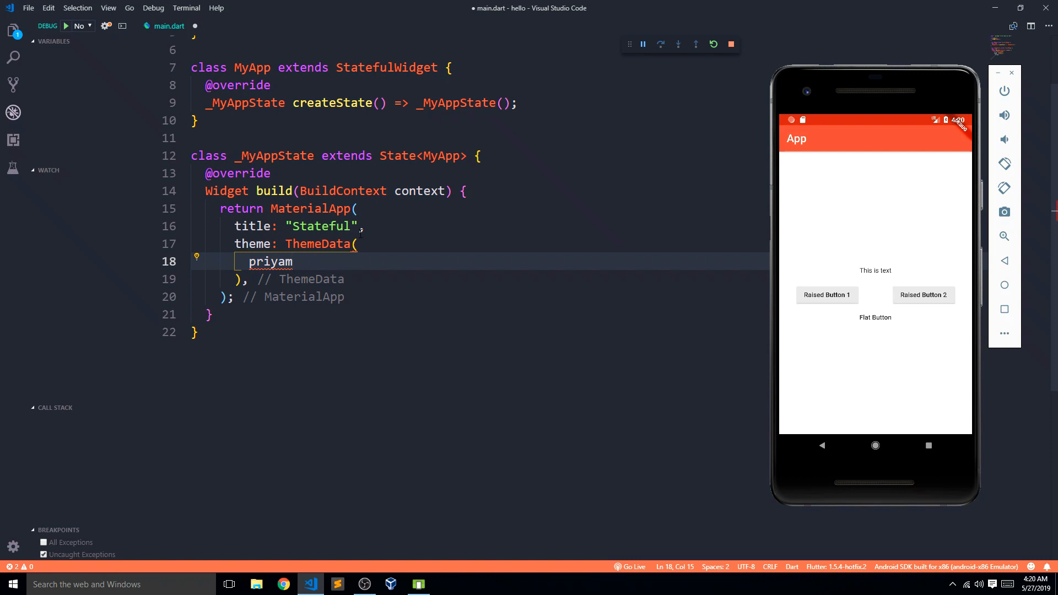
key(BackSpace)
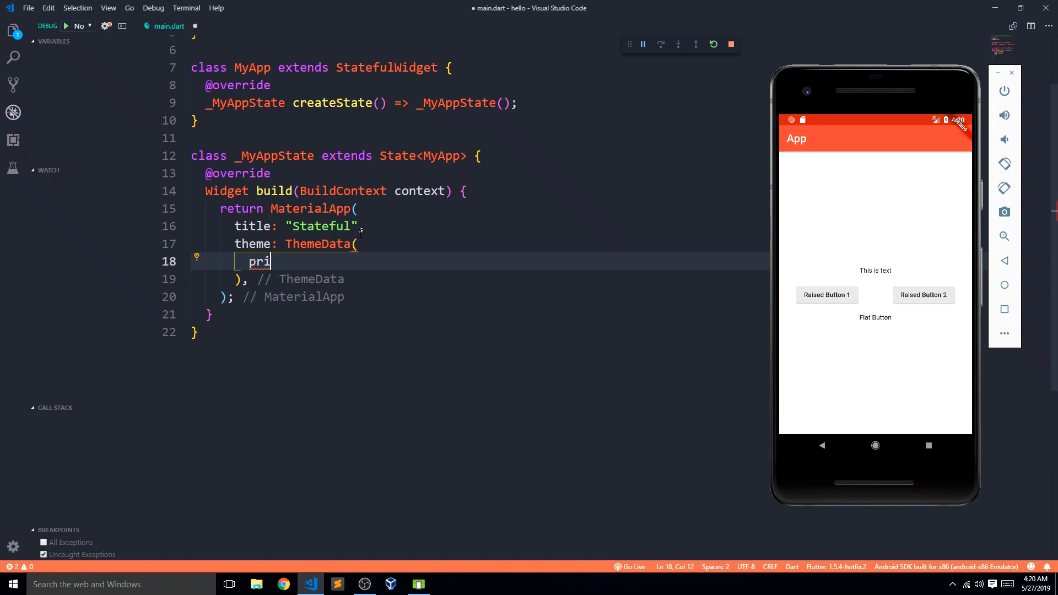
text(mary)
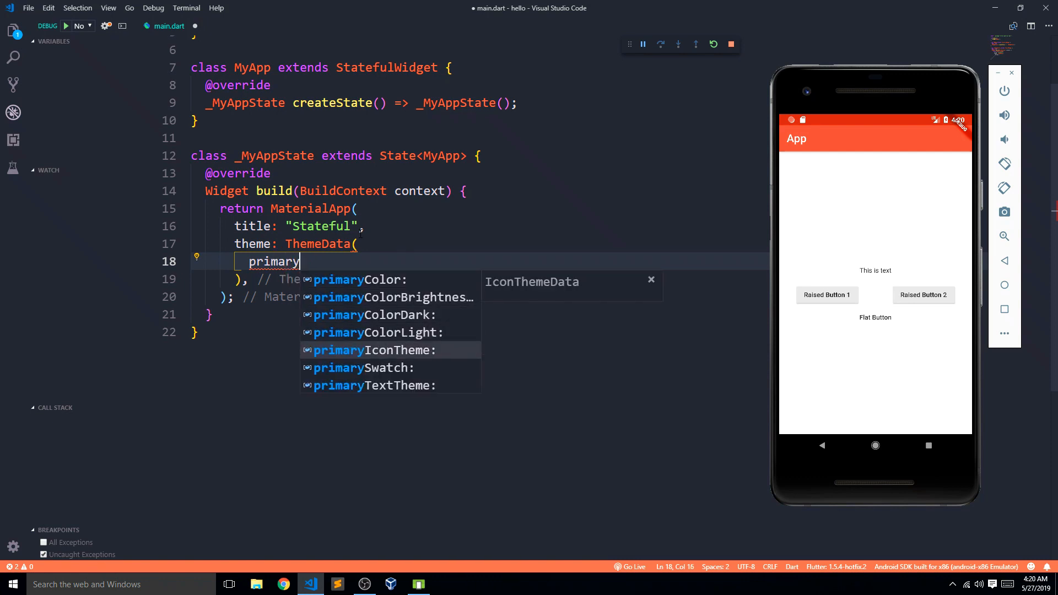
text(Swatch: Colors.cyan,)
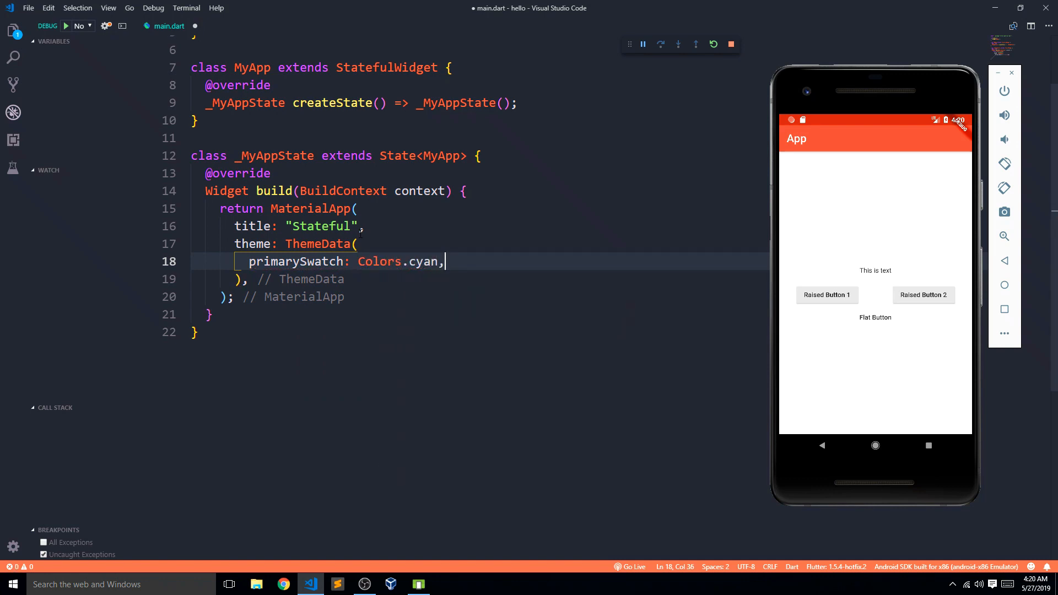
key(enter)
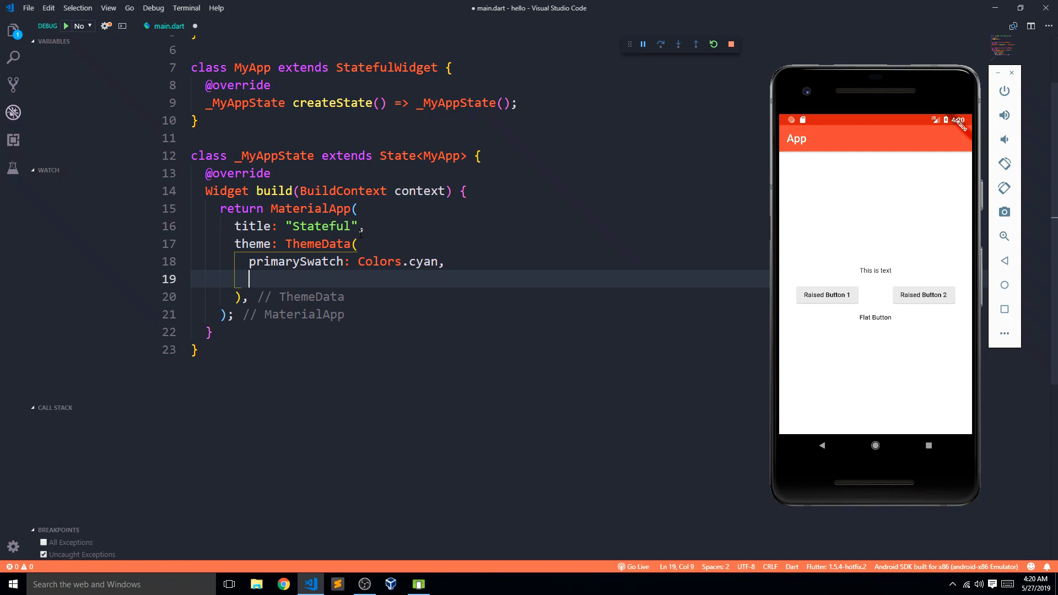
Set the MaterialApp's home to homepage().
key(Backspace)
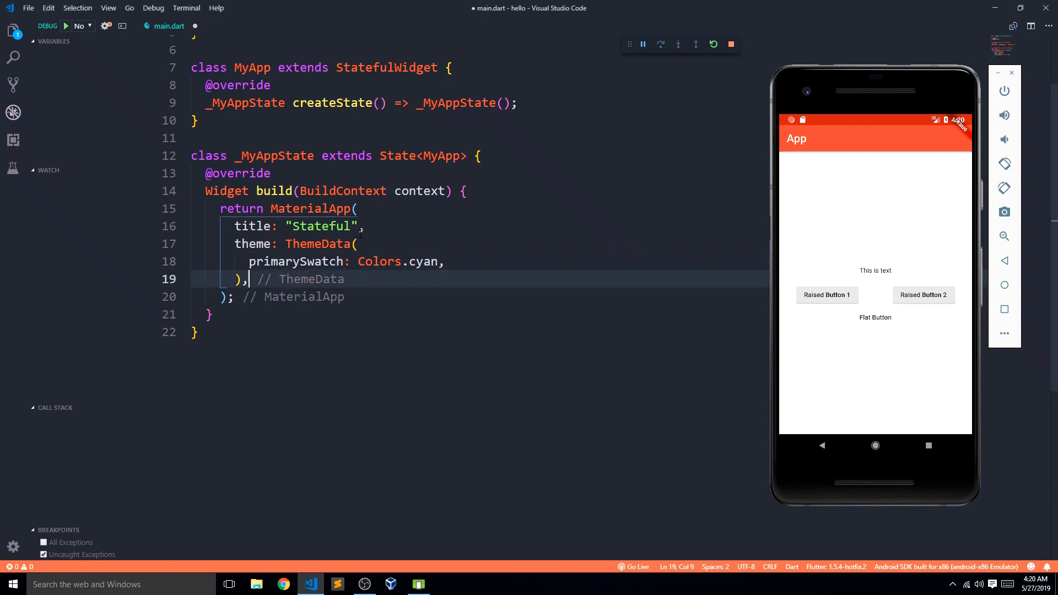
text(home)
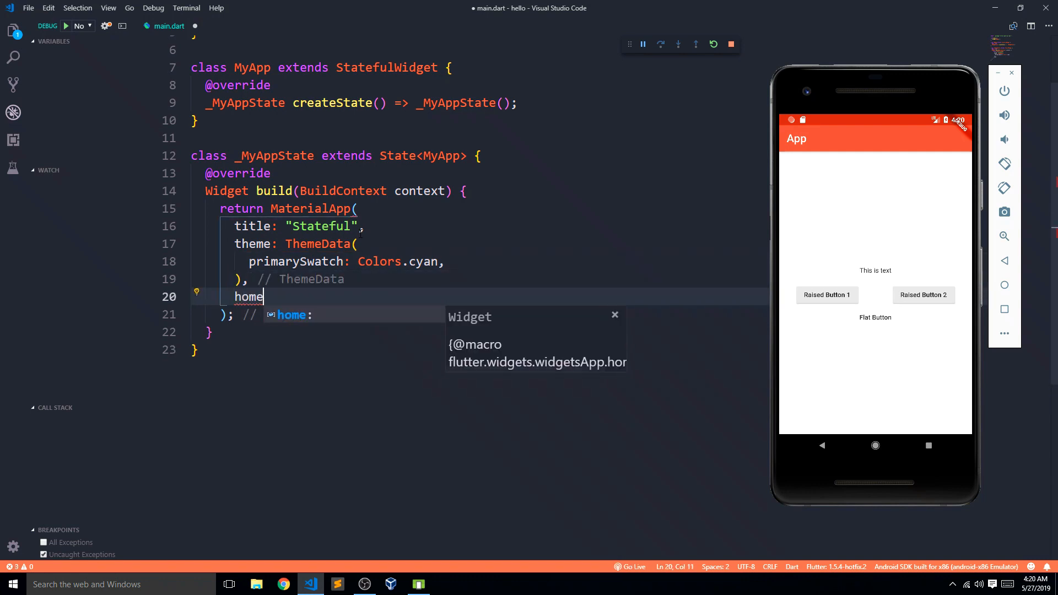
text(: ,)
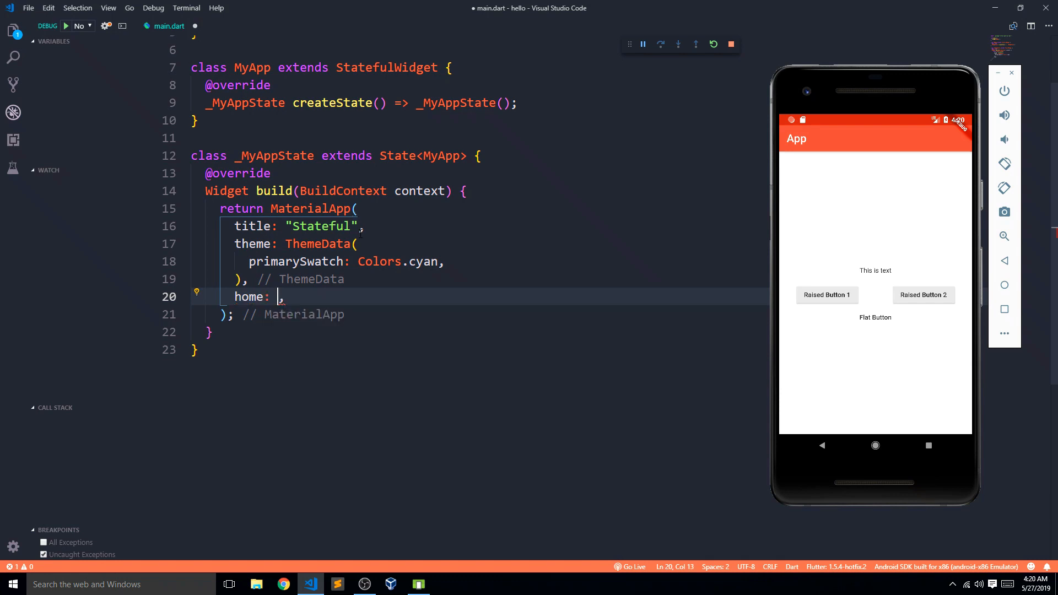
text(H)
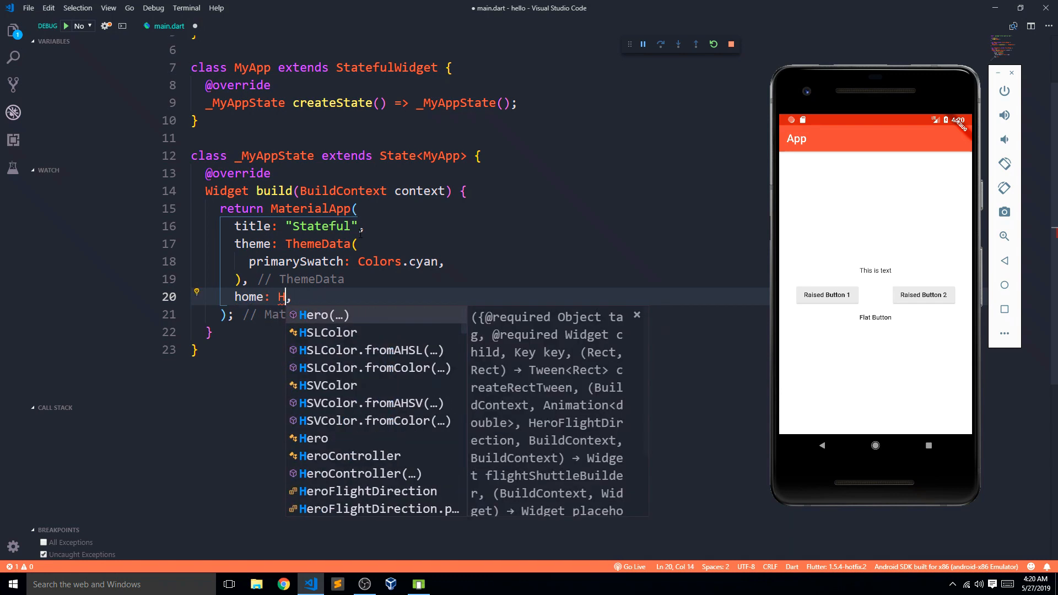
text(omepage()
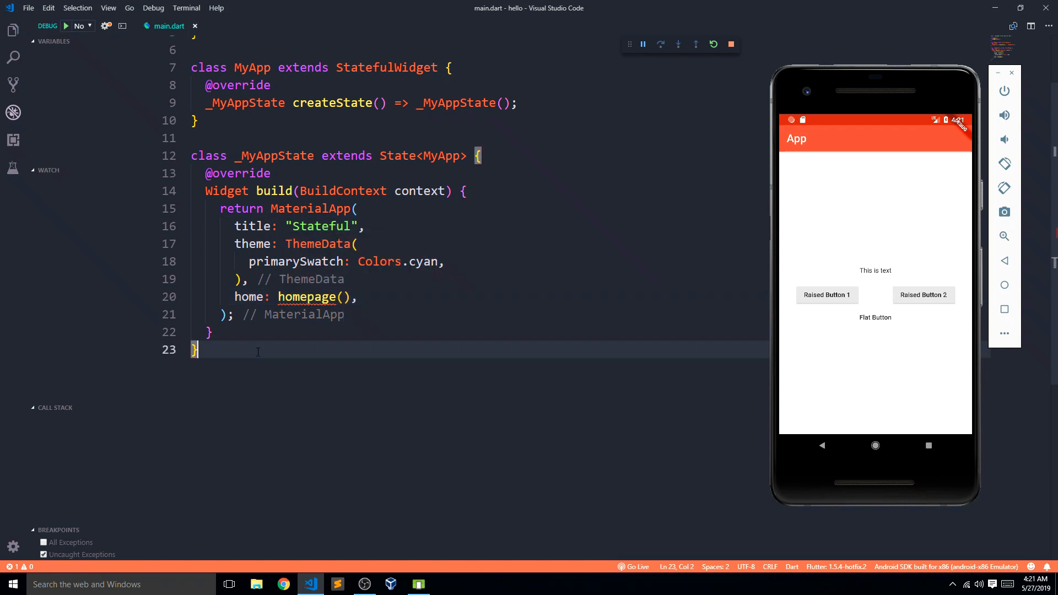
Create a stateful homepage class with the stful snippet and name it.
text(stf)
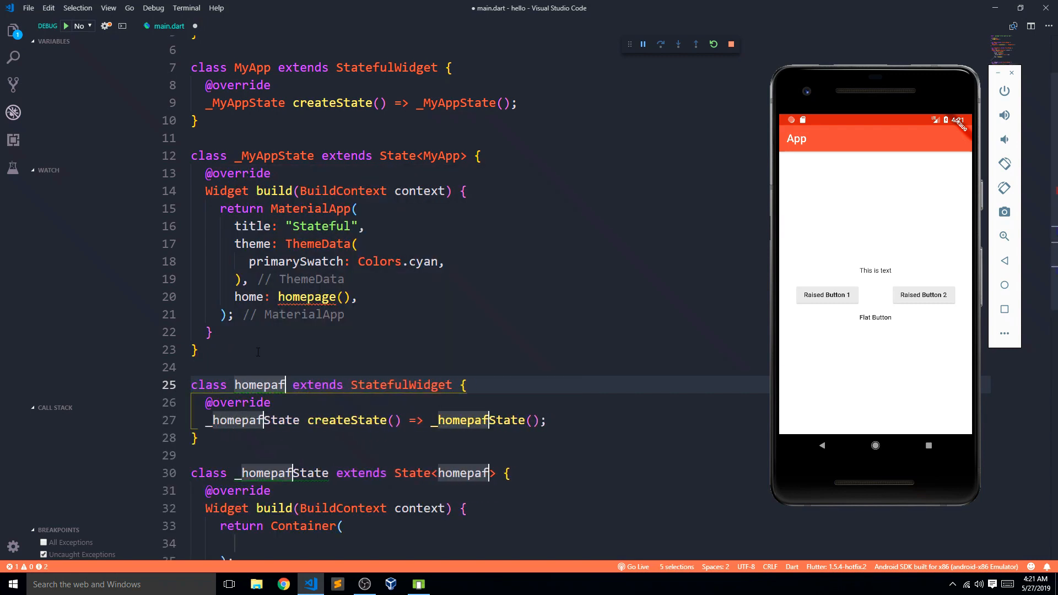
text(e)
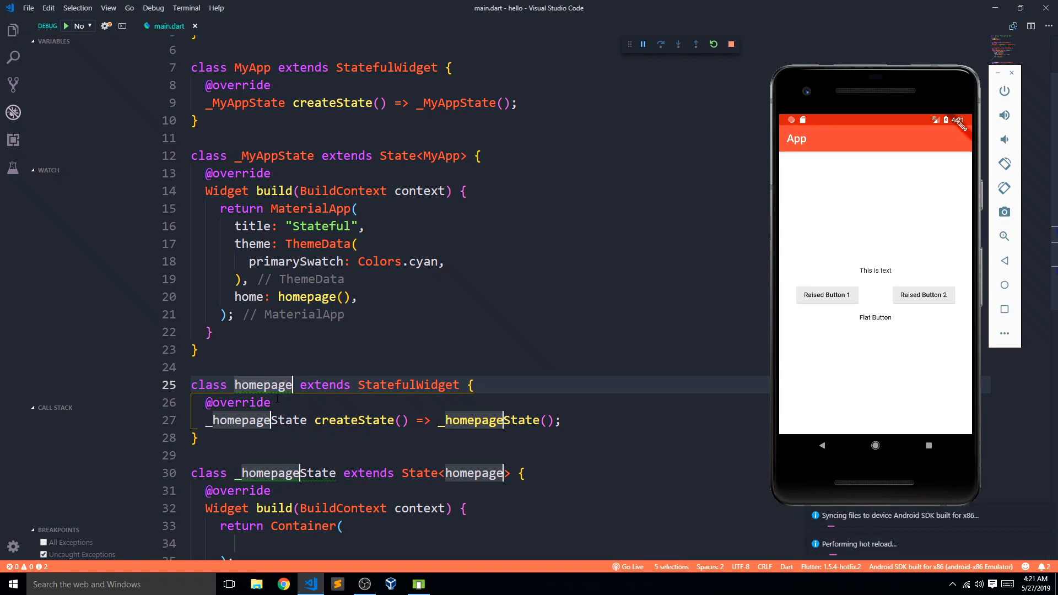
scroll(down, 3)
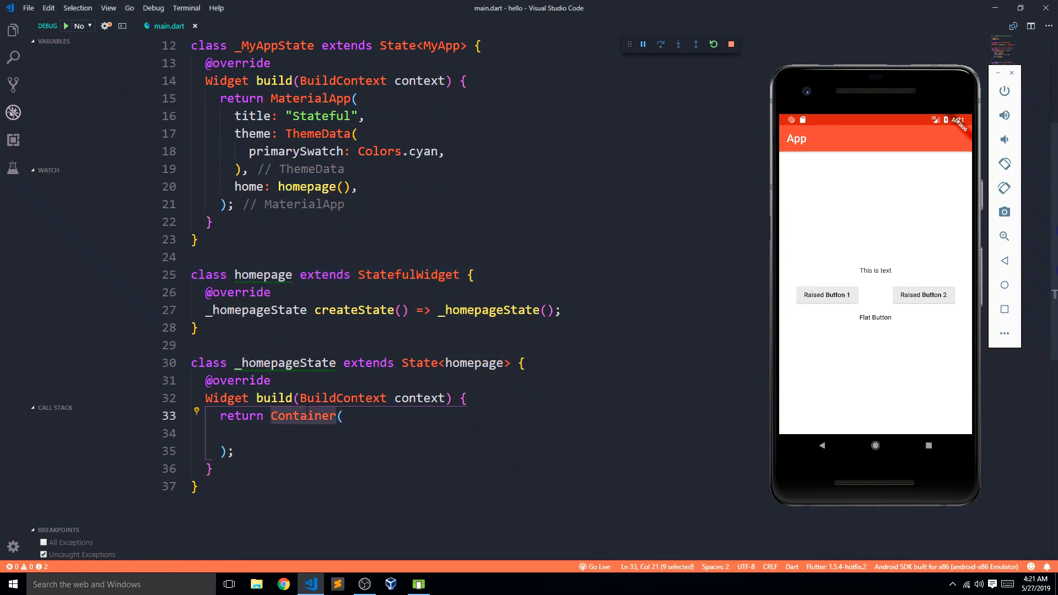
Return a Scaffold whose appBar is an AppBar titled Text("Stateful").
text(Scx()
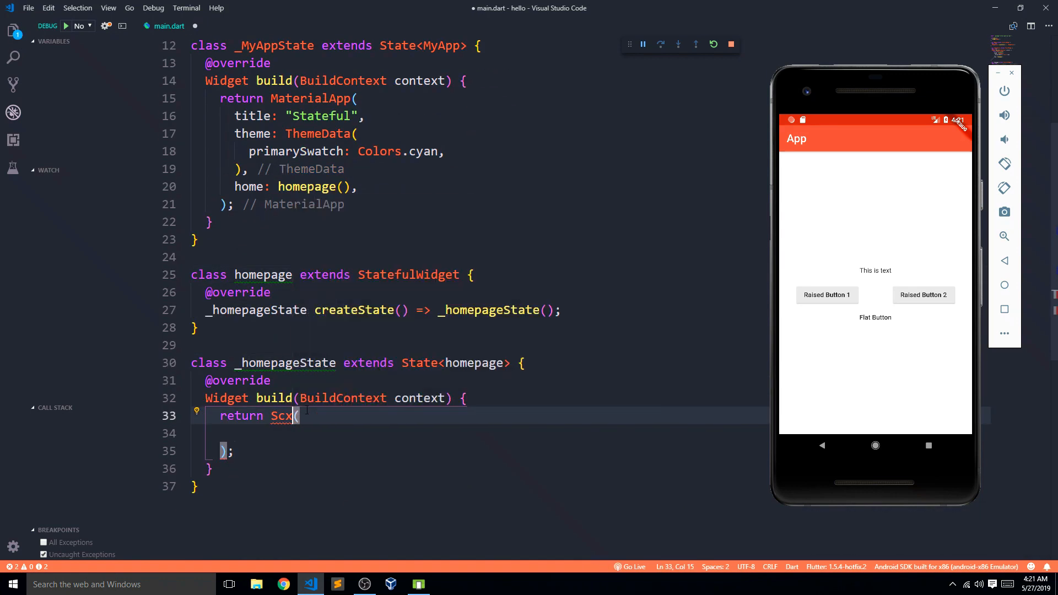
text(aff)
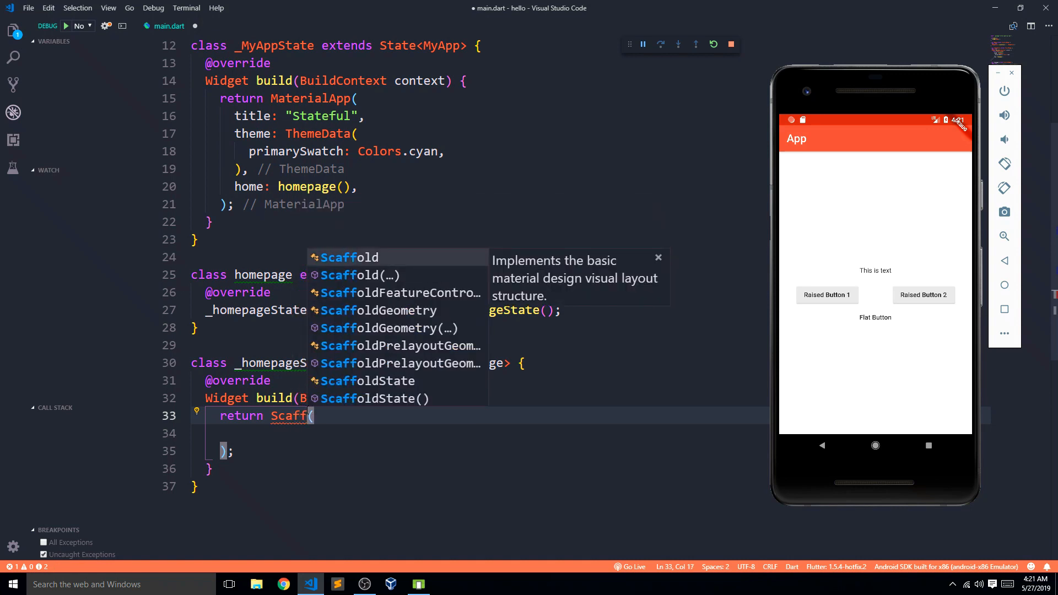
text(a)
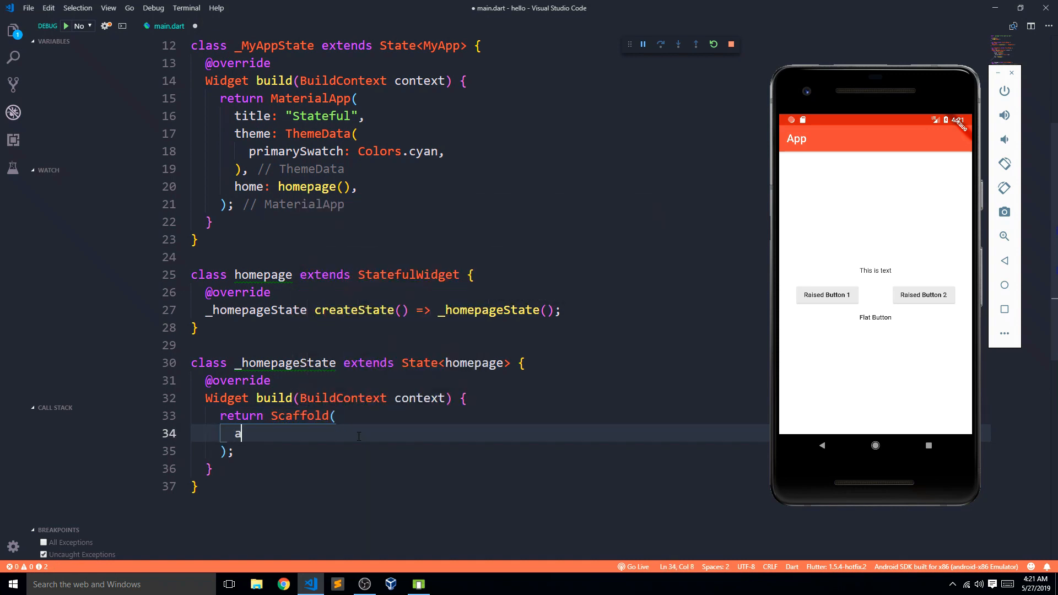
text(ppBar: App,)
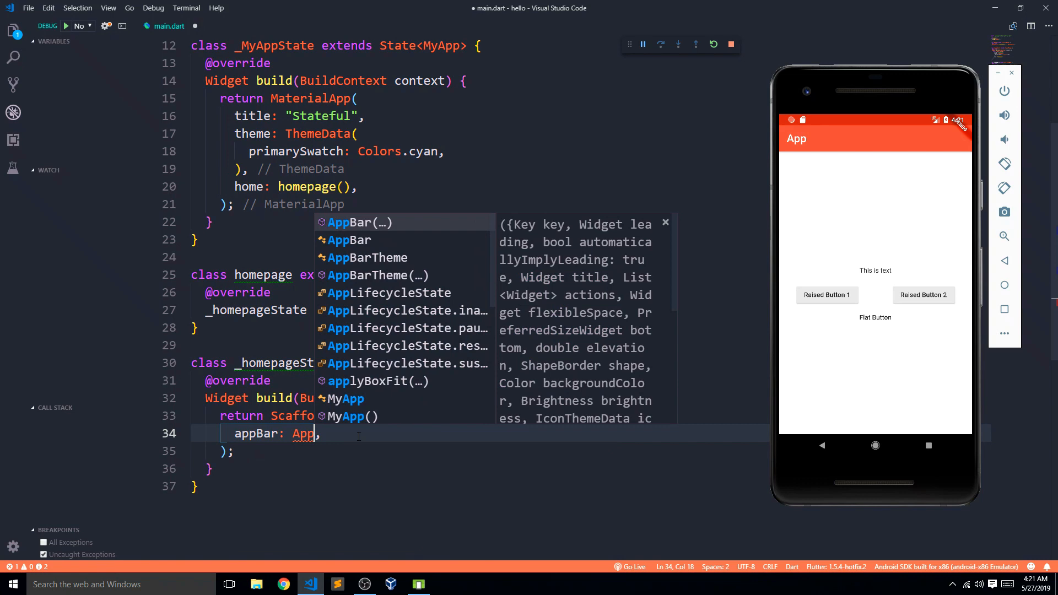
click(350, 221)
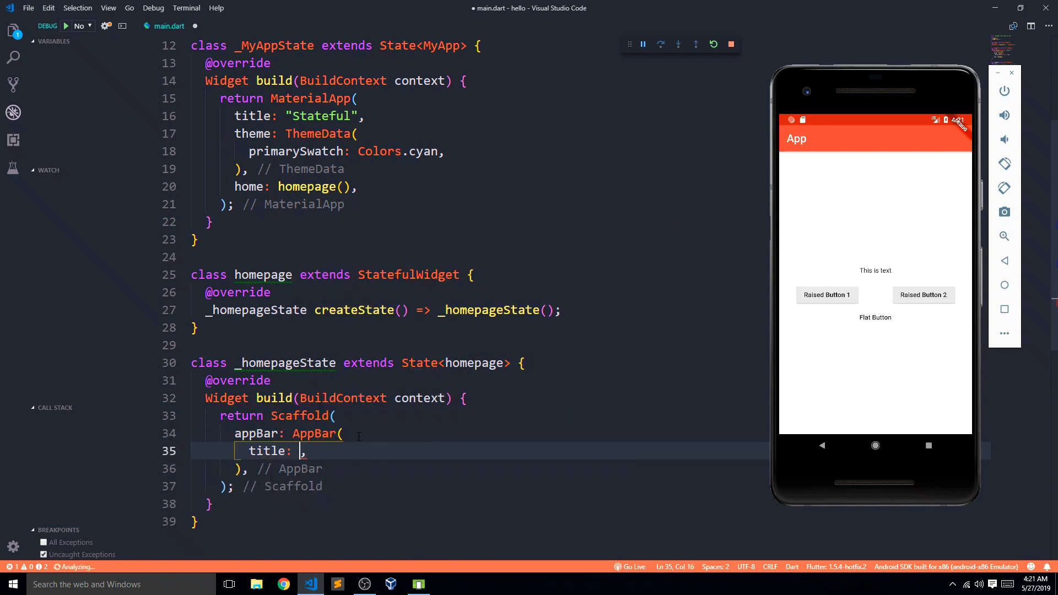
text(textDirectionToAxisDirection(textDirection))
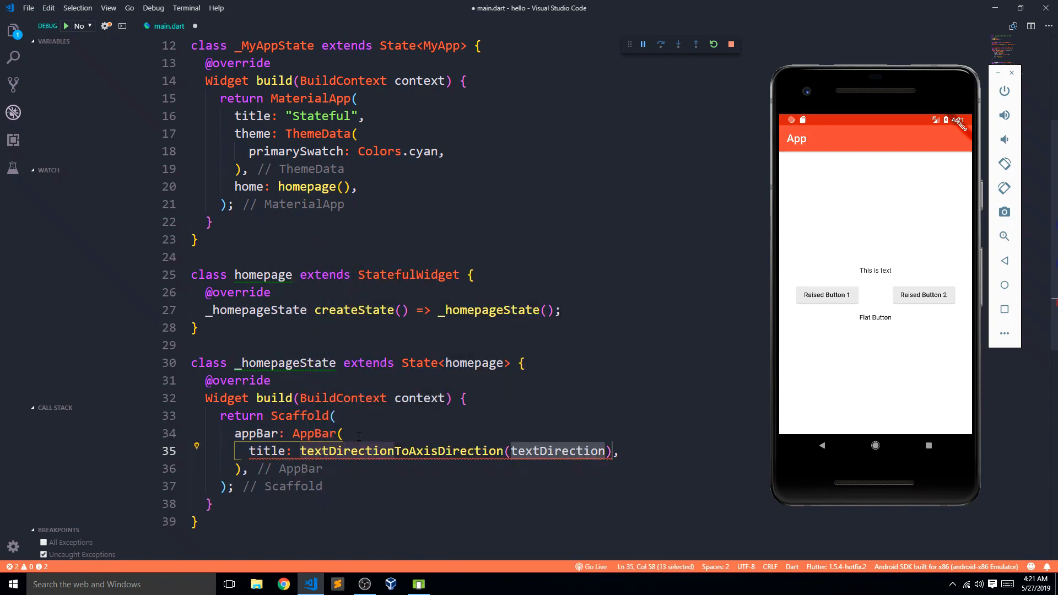
text(text)
text("Stateful",)
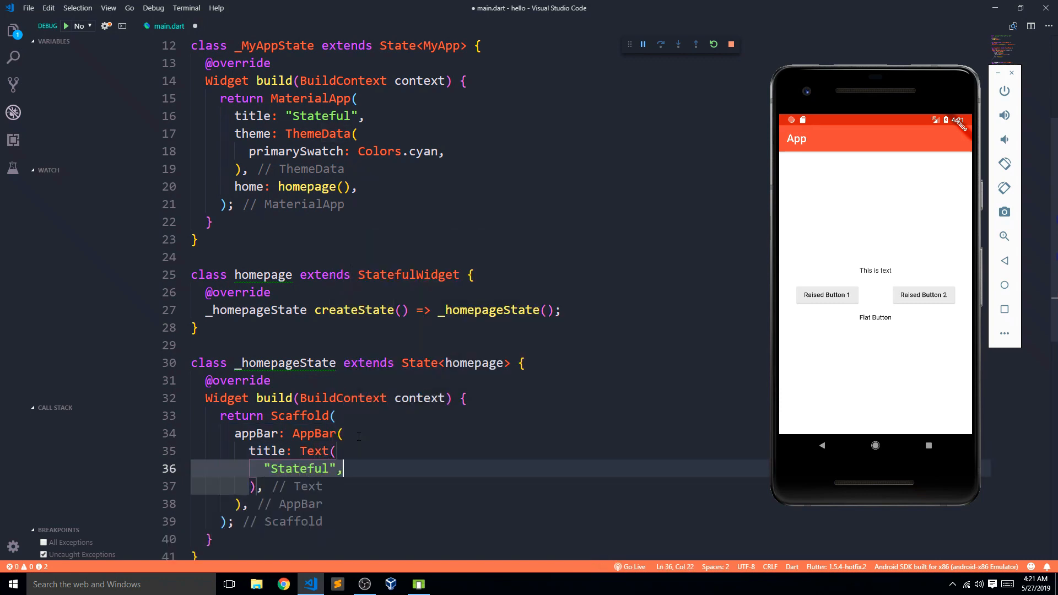
scroll(down, 3)
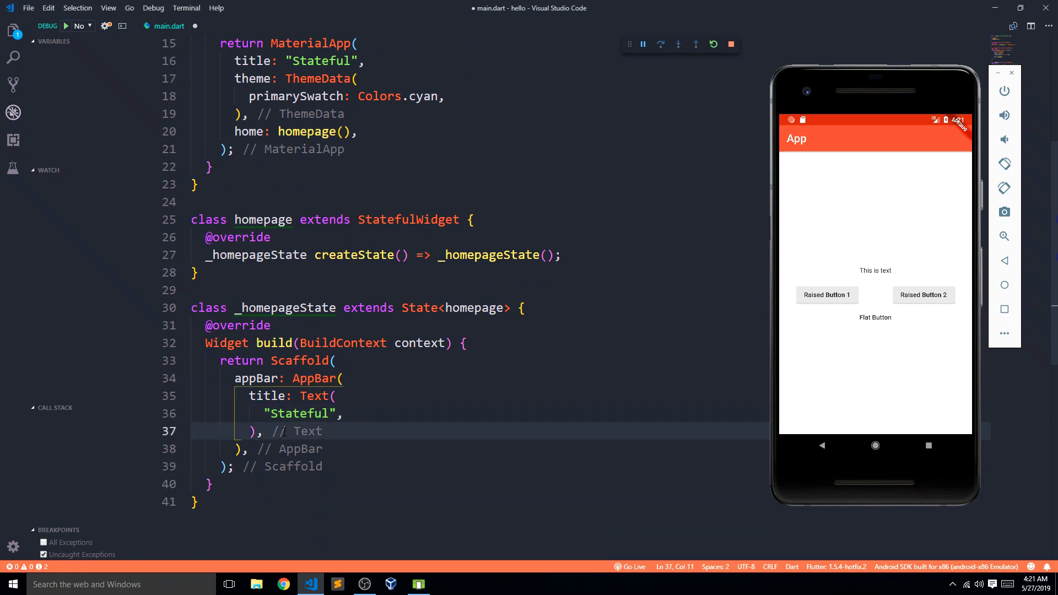
text(b)
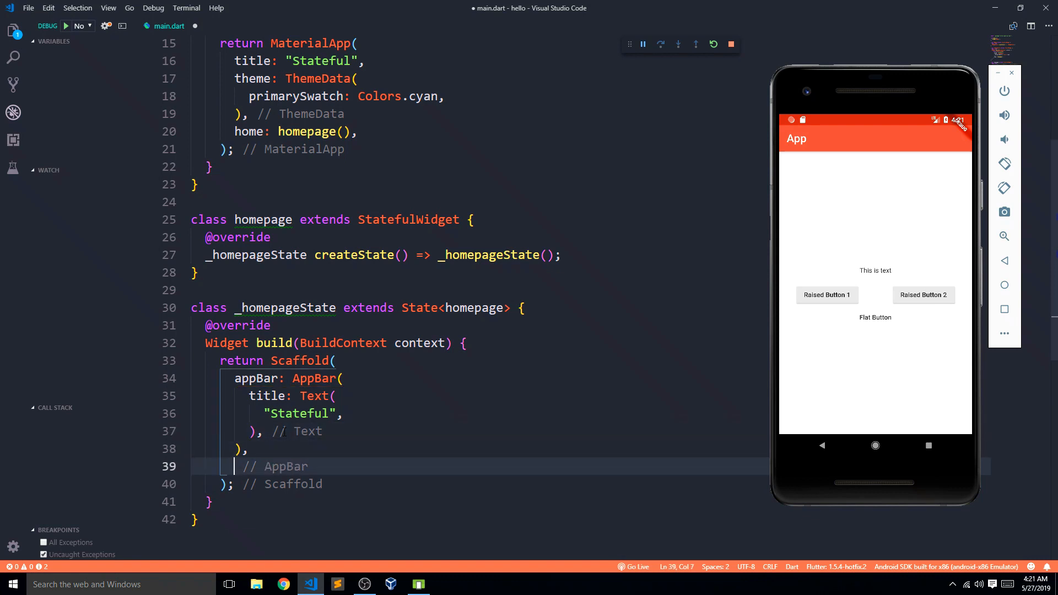
Add body: Center with a Column child, mainAxisAlignment center and an empty <Widget>[] children list.
text(body: ,)
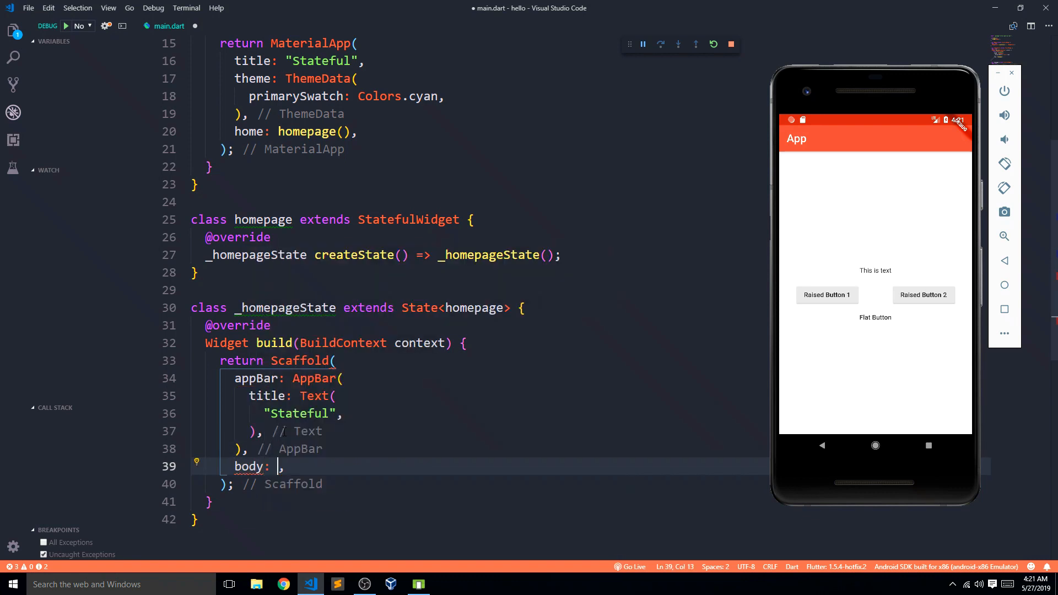
text(Center()
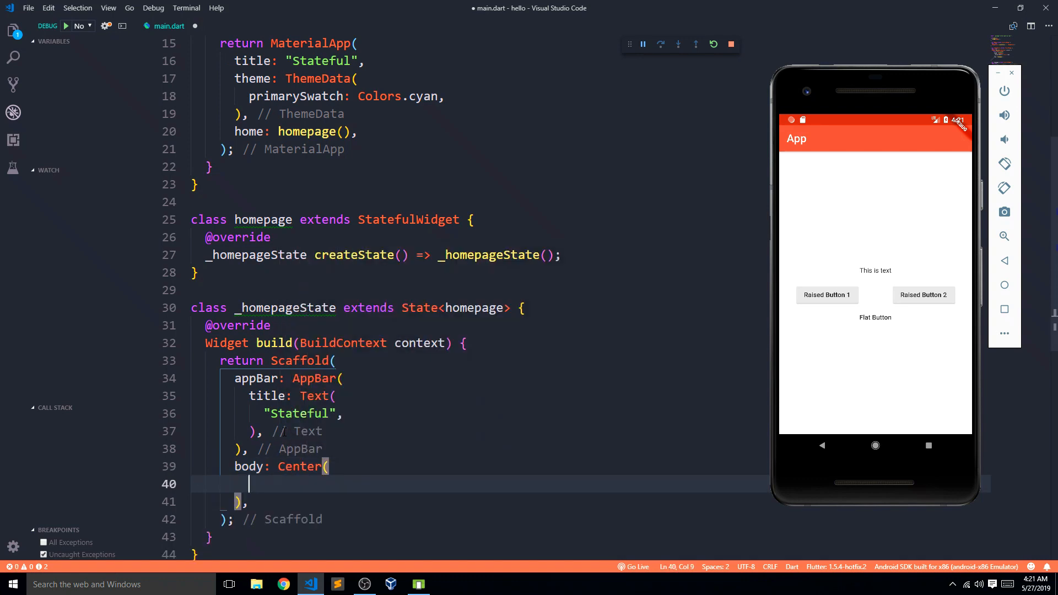
text(child: C,)
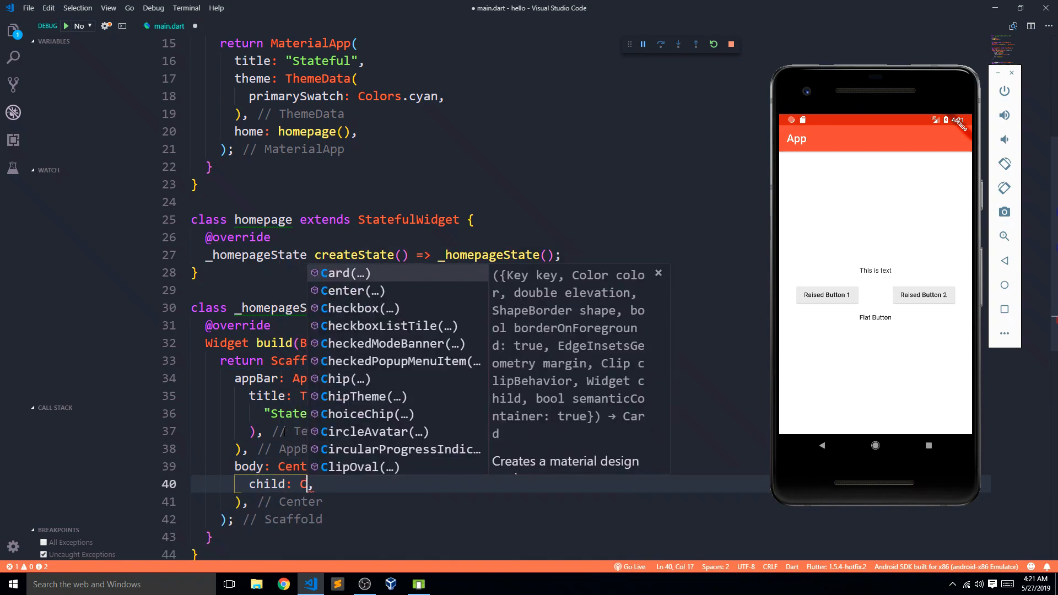
text(Column()
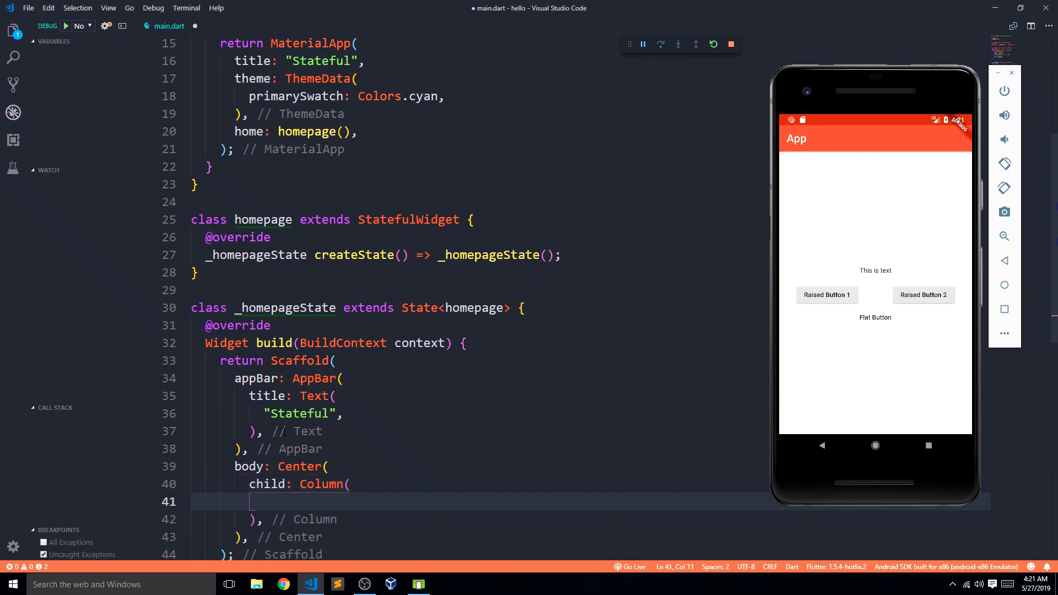
text(main(List<String> args) {)
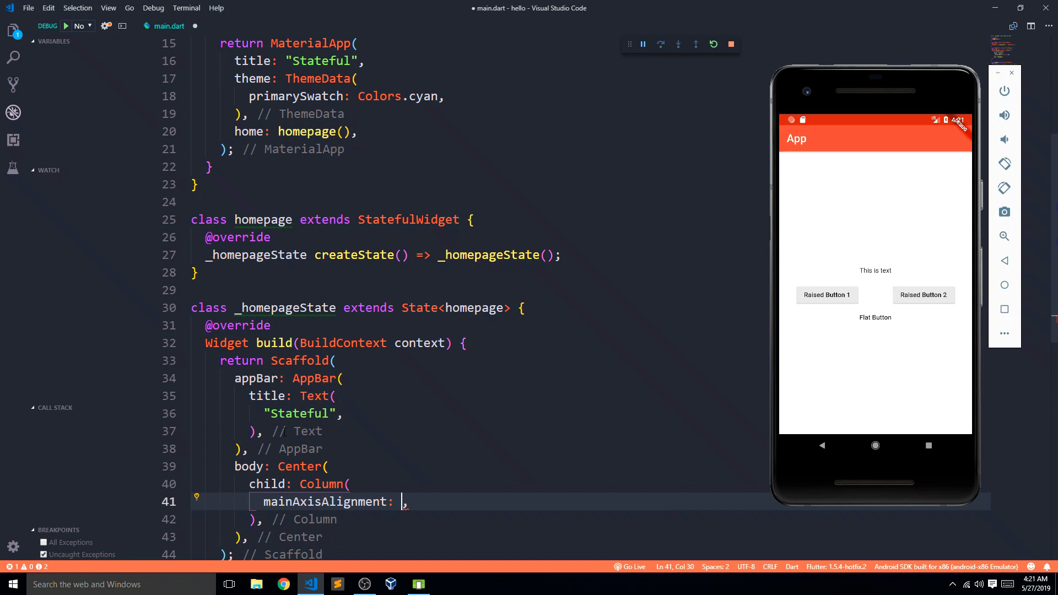
text(MainAxisAlignment.center)
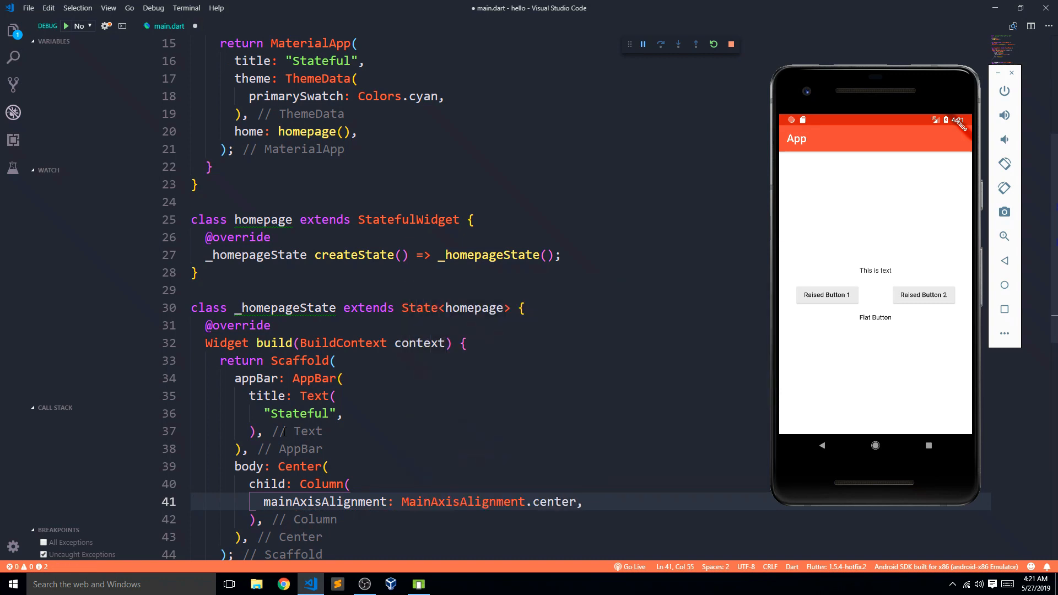
text(children: <Widget>[])
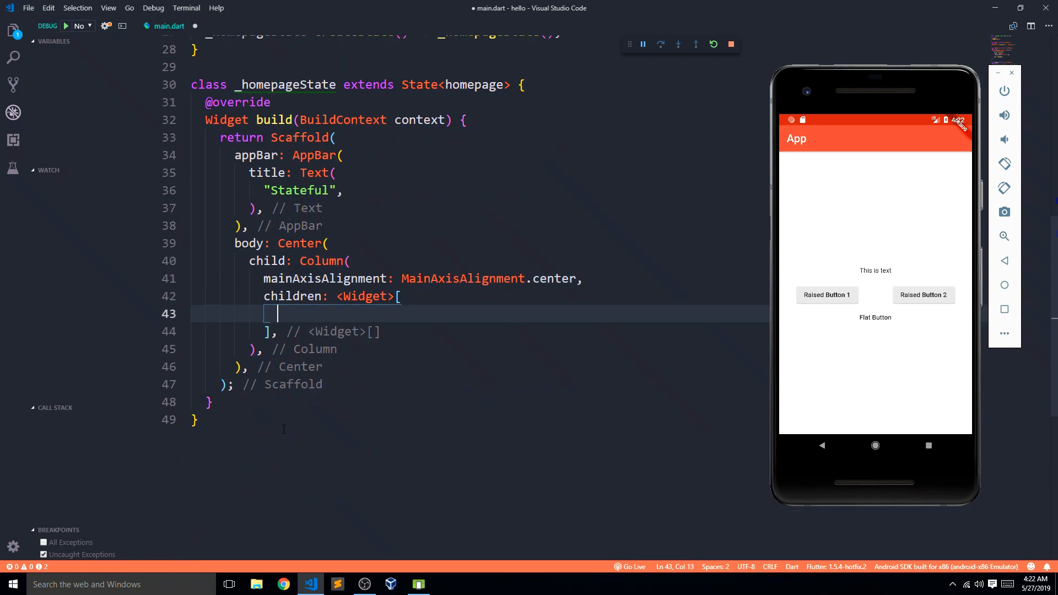
Add a Text widget reading "This is some text" to the Column's children.
text(text)
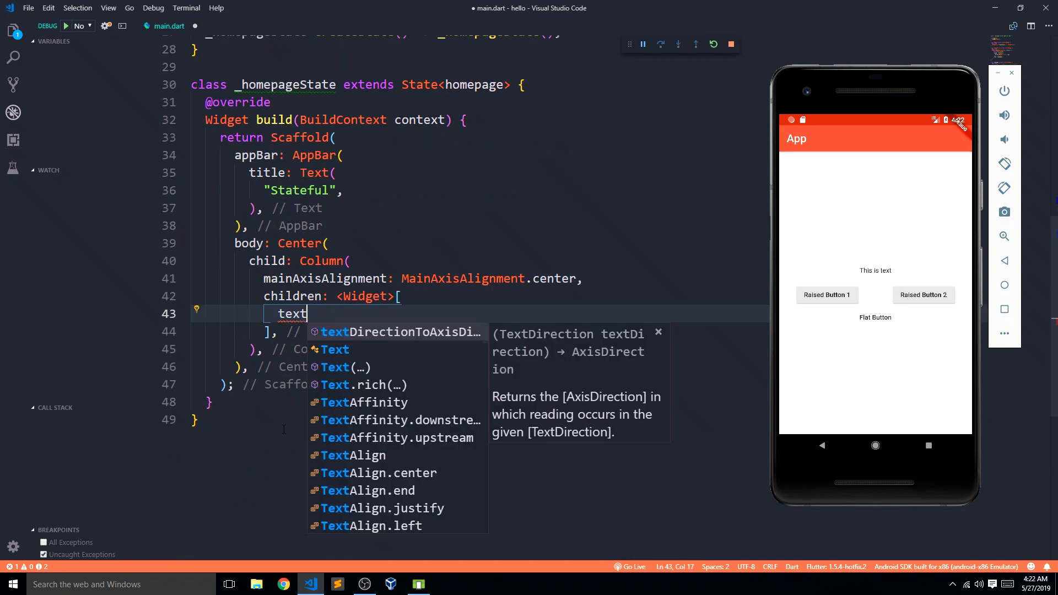
key(Enter)
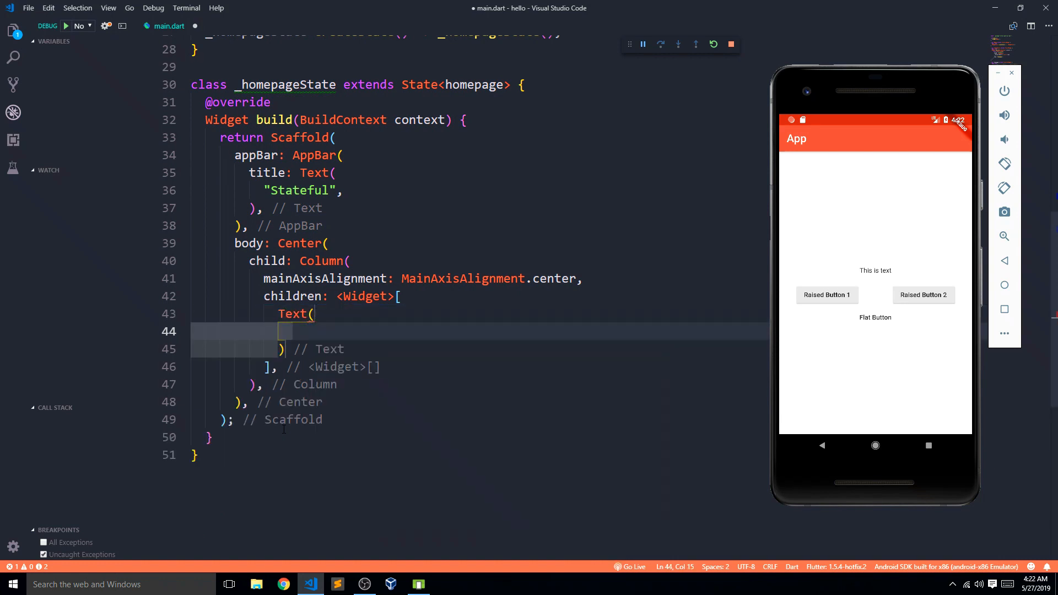
text("This is some text)
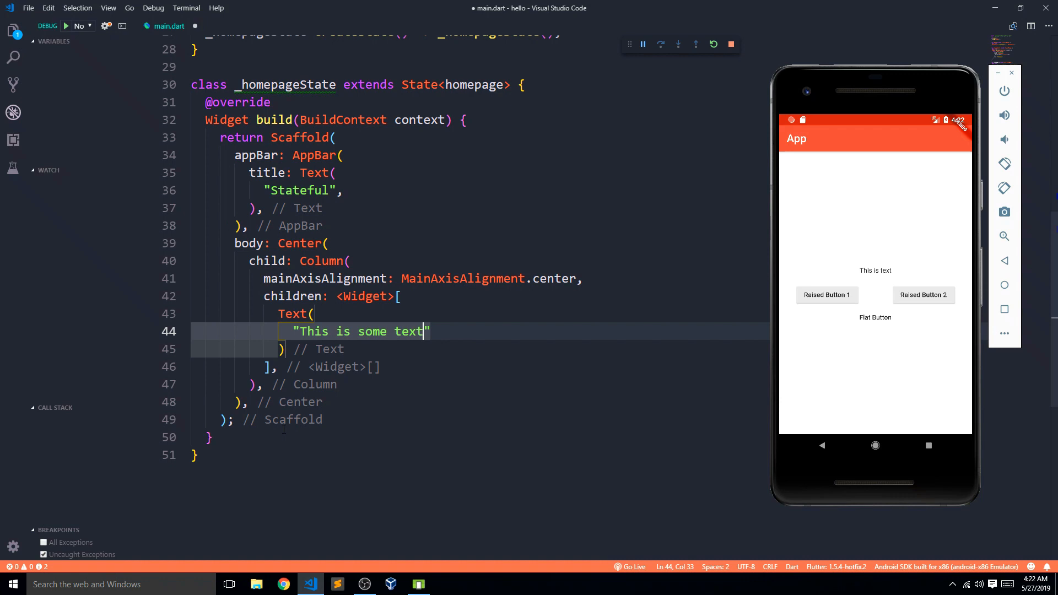
text(,)
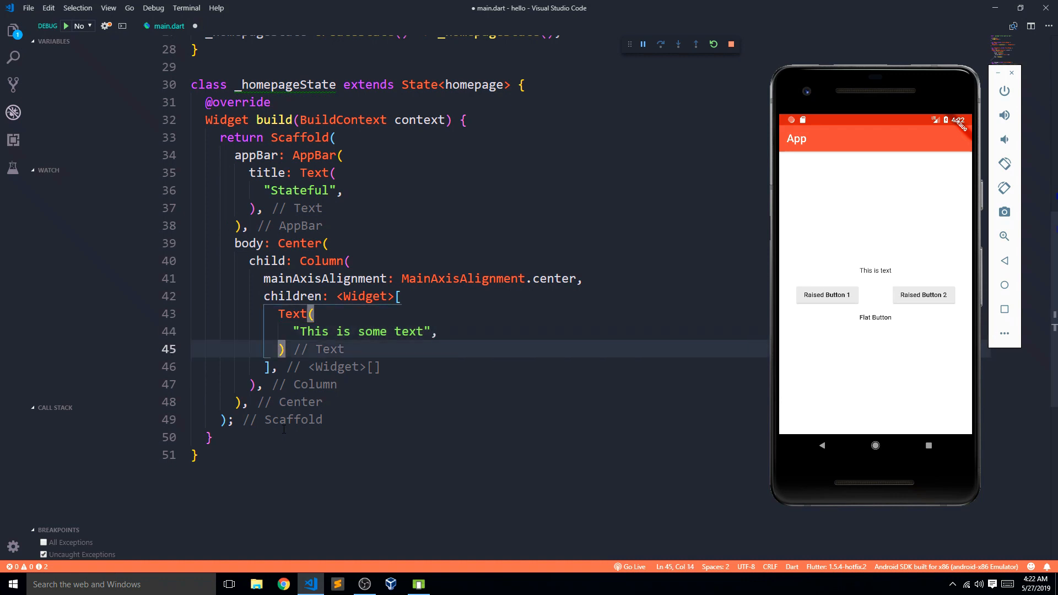
Add a RaisedButton with an empty onPressed handler and a Text child "Click Me !".
text(raused)
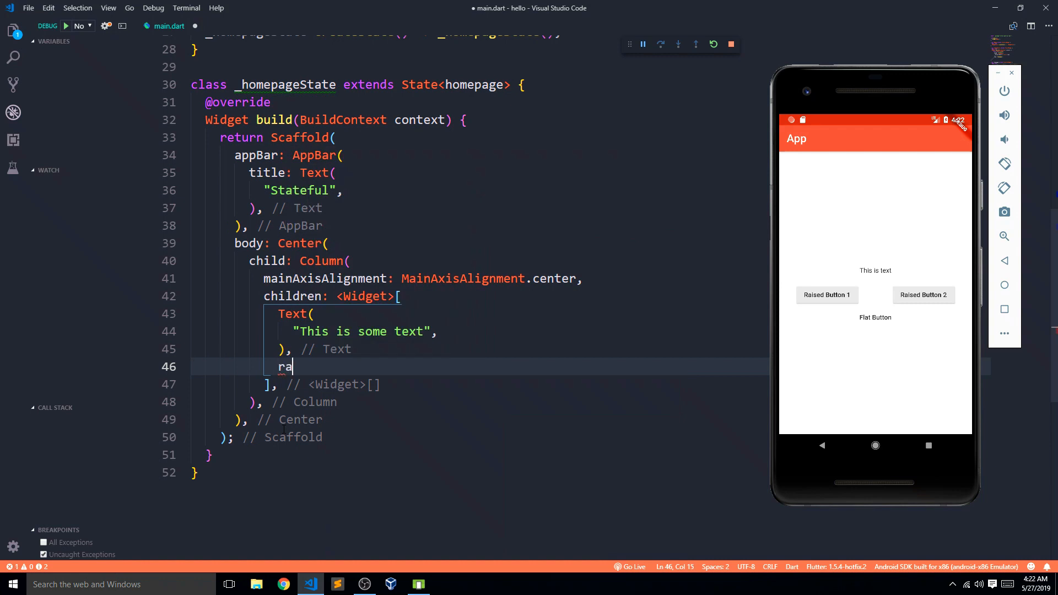
text(isedButton)
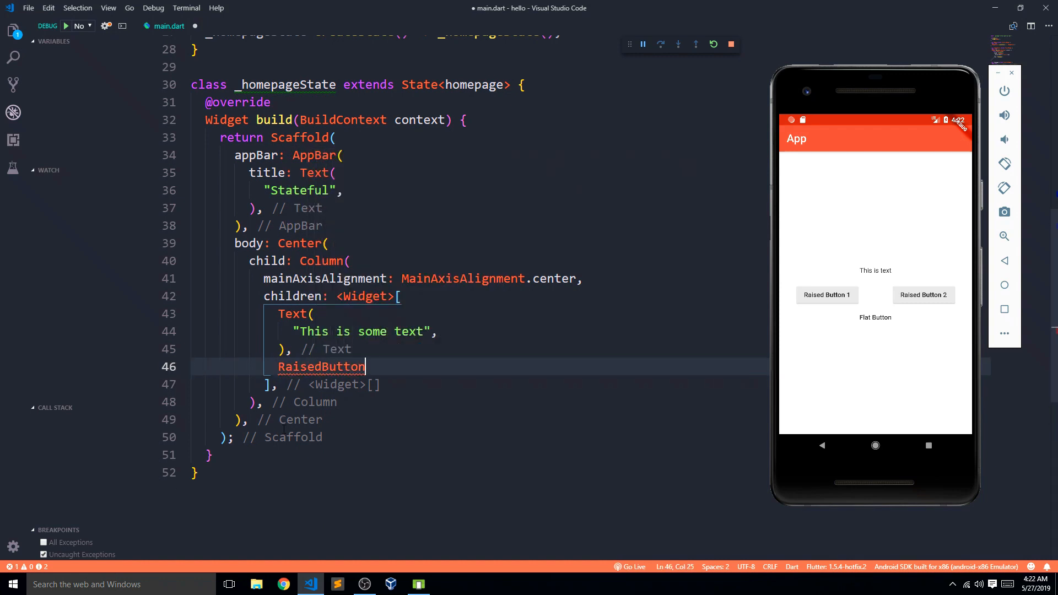
text(())
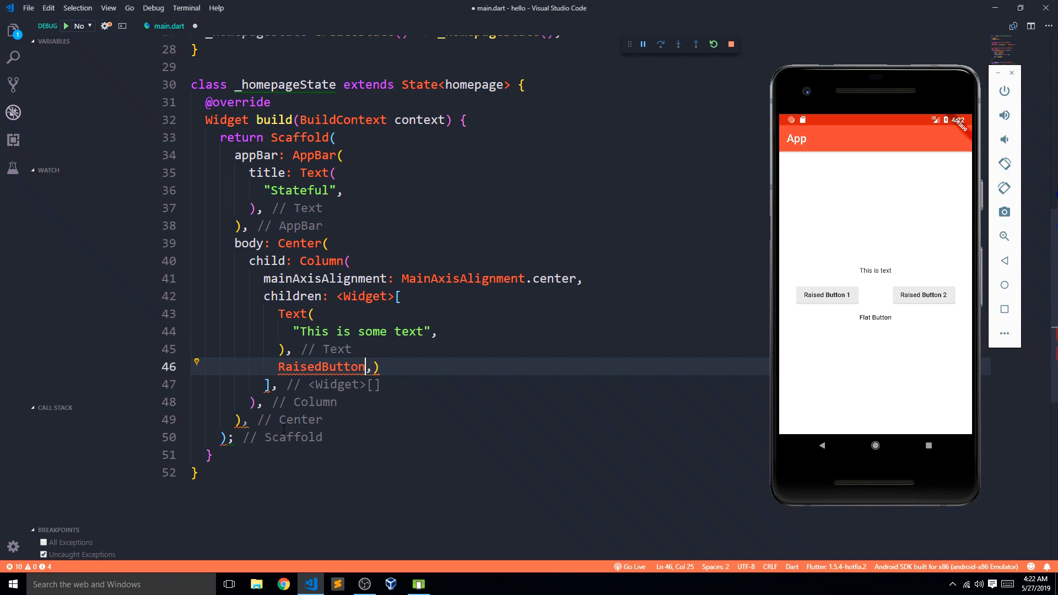
text(()
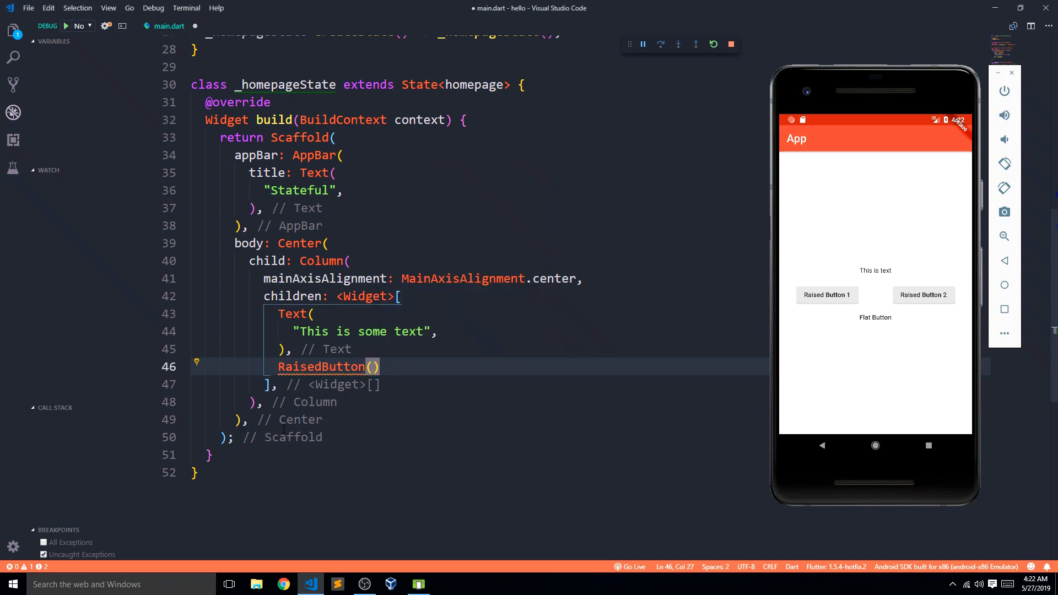
text(onPressed: (){},)
text("Ra)
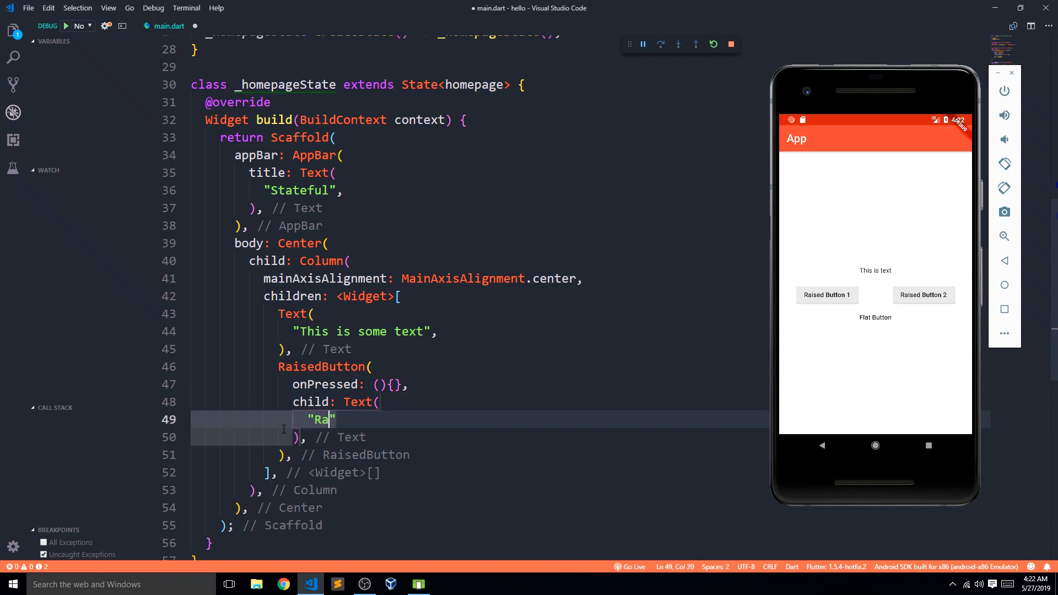
text(ised)
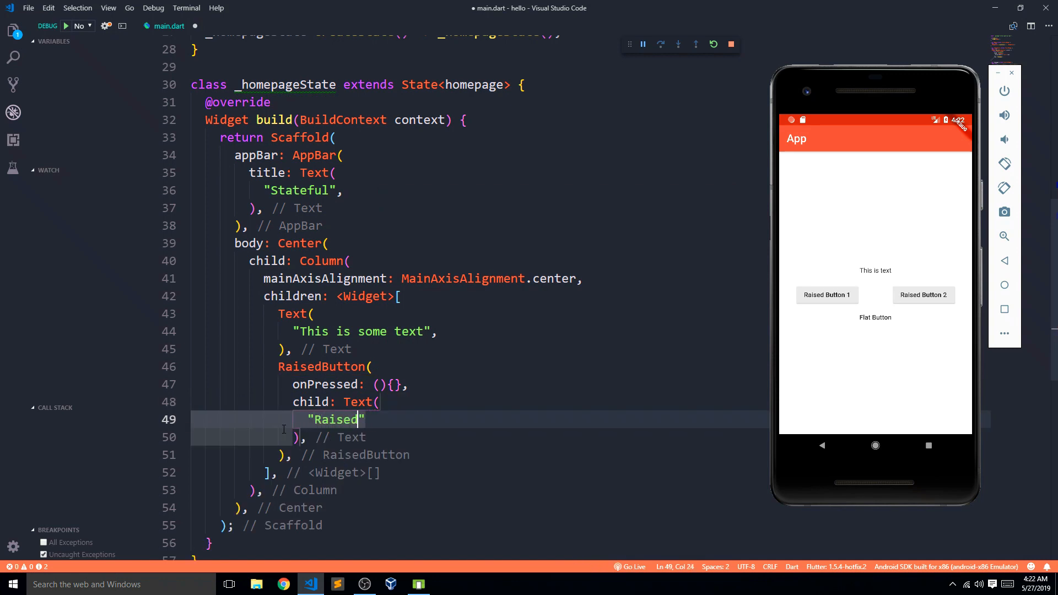
text(Click Me !)
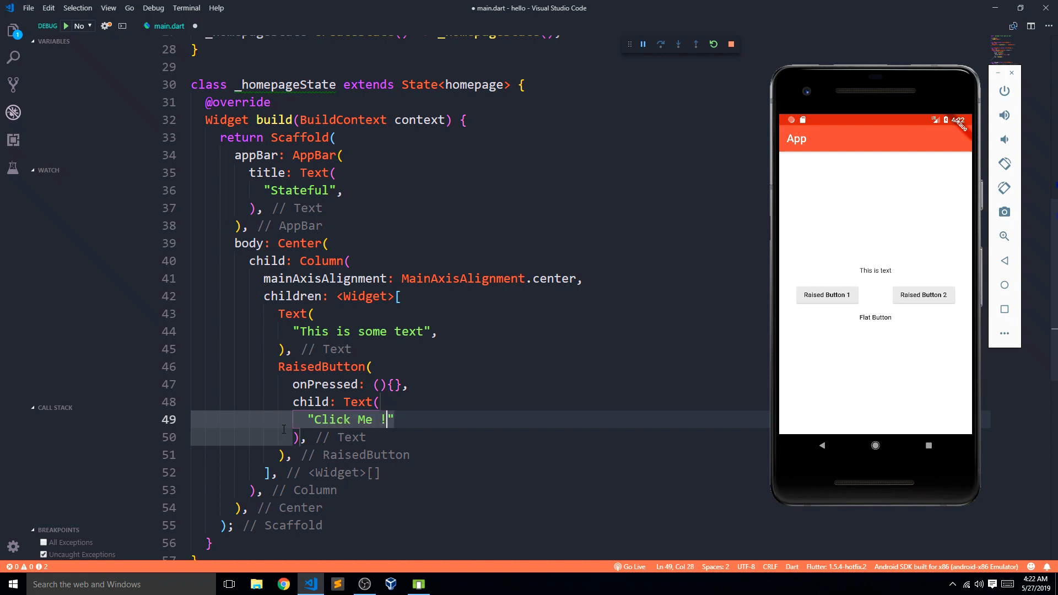
text(,)
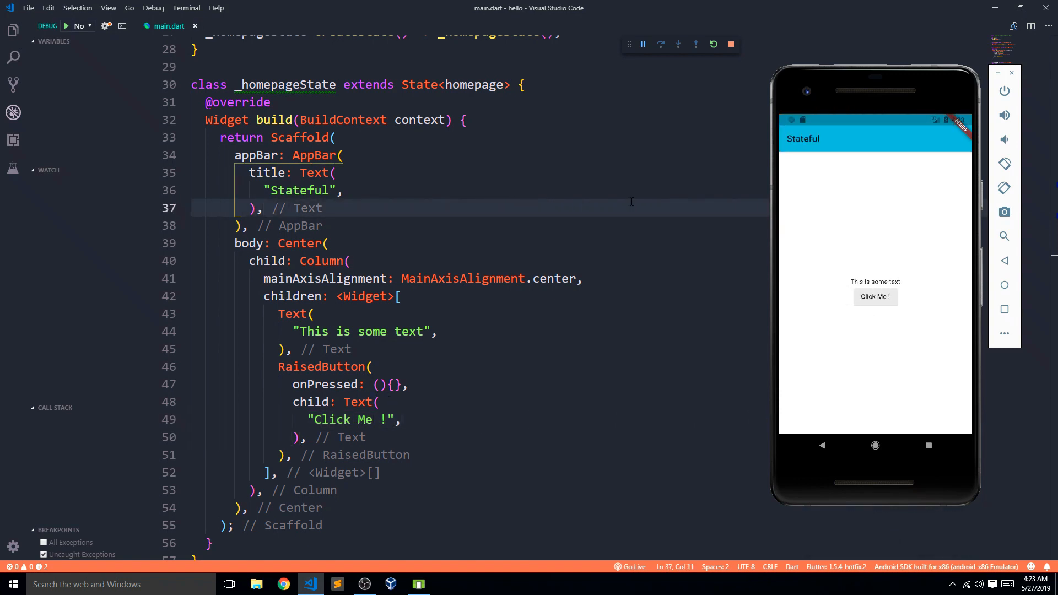
mouse_move(881, 284)
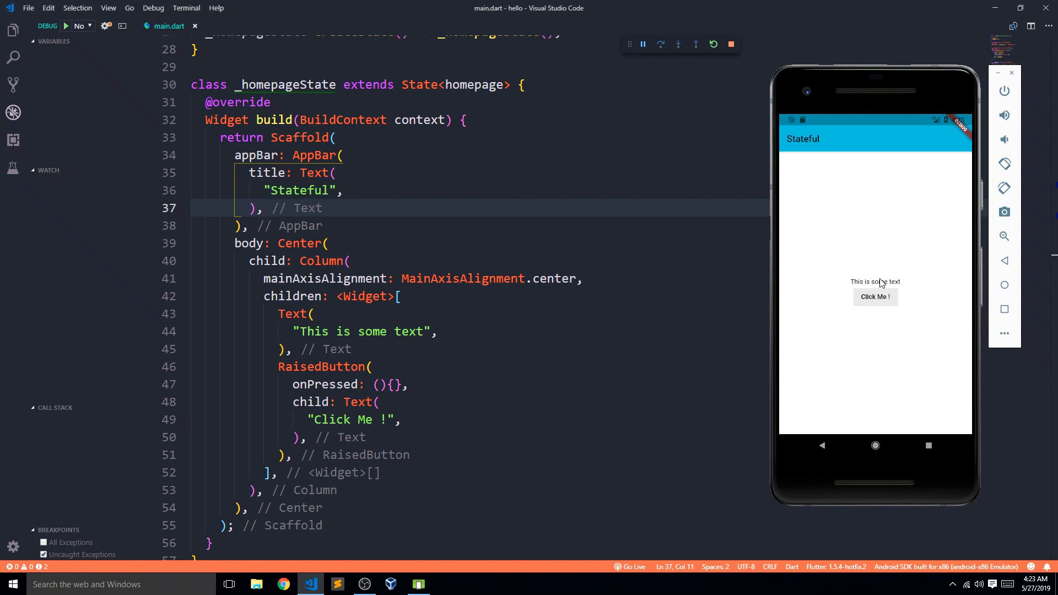
mouse_move(878, 282)
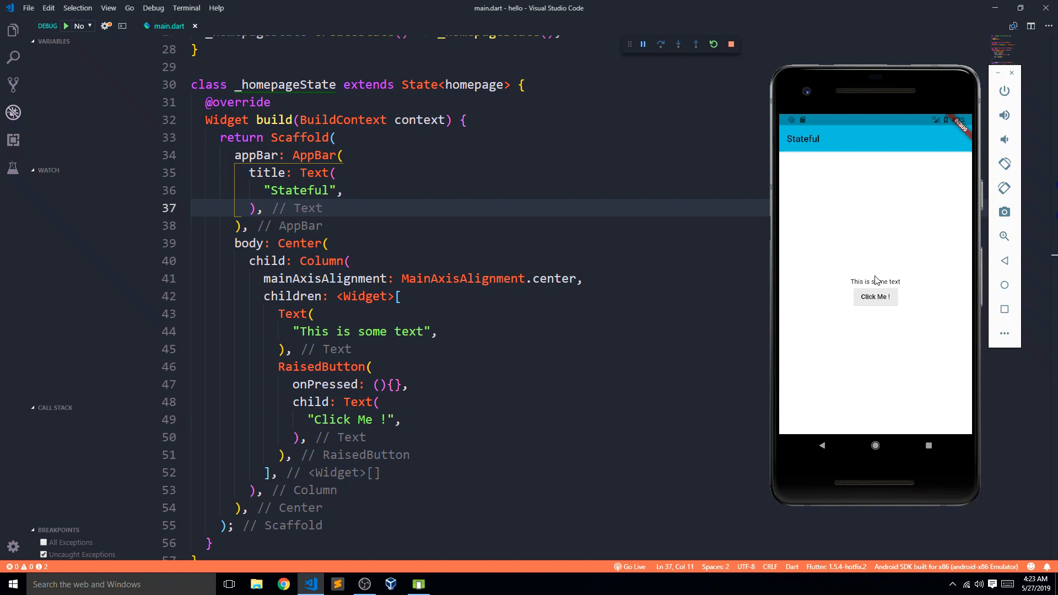
mouse_move(882, 331)
text(fontSize: 24.0)
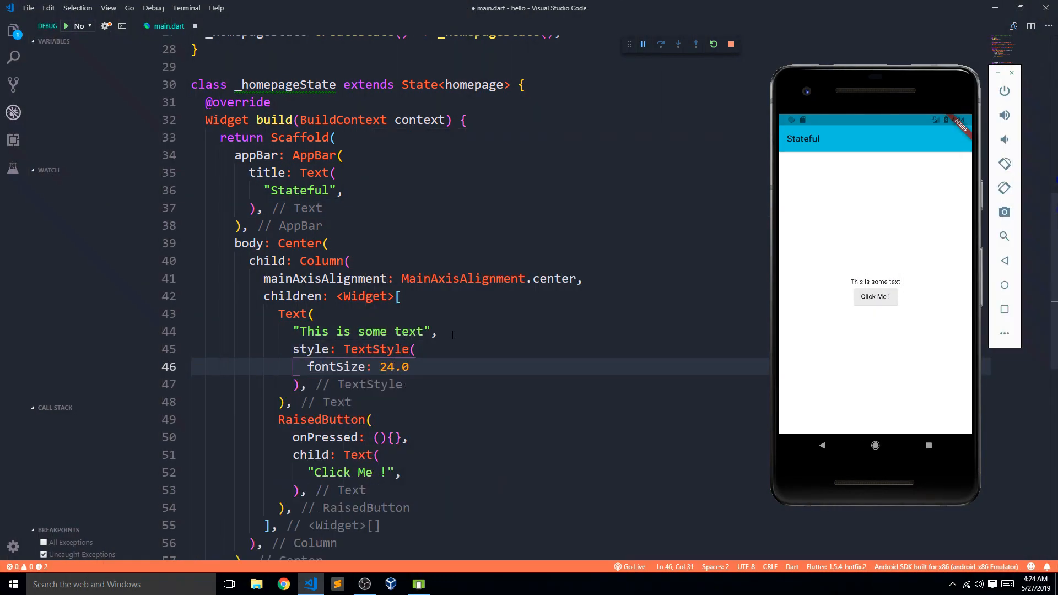
Make the text bold and padded, give the button padding and start its splashColor.
text(fontWeight: fontwe)
text(,)
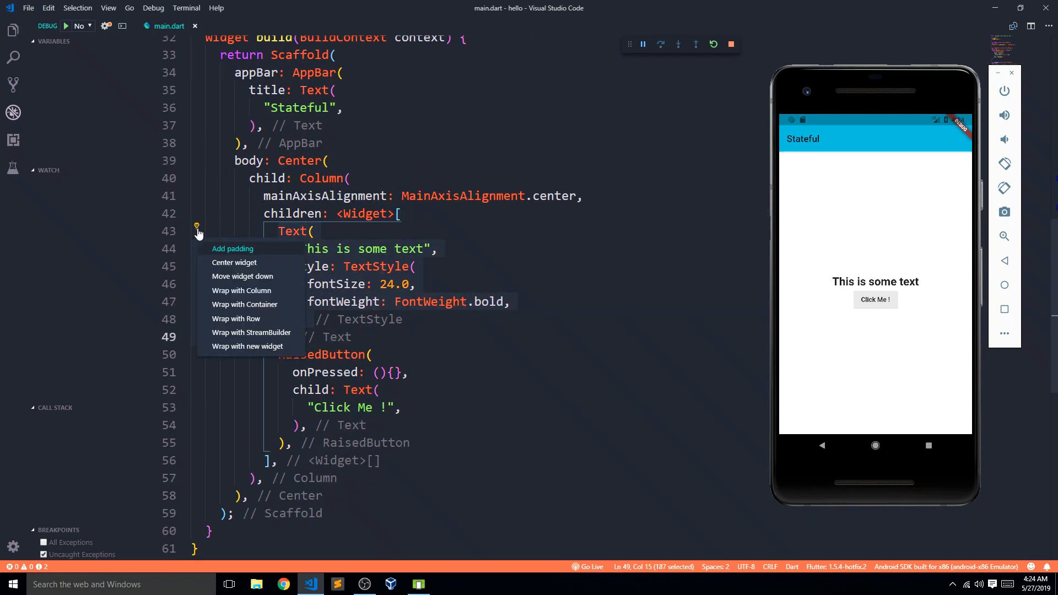
click(233, 249)
text(color:)
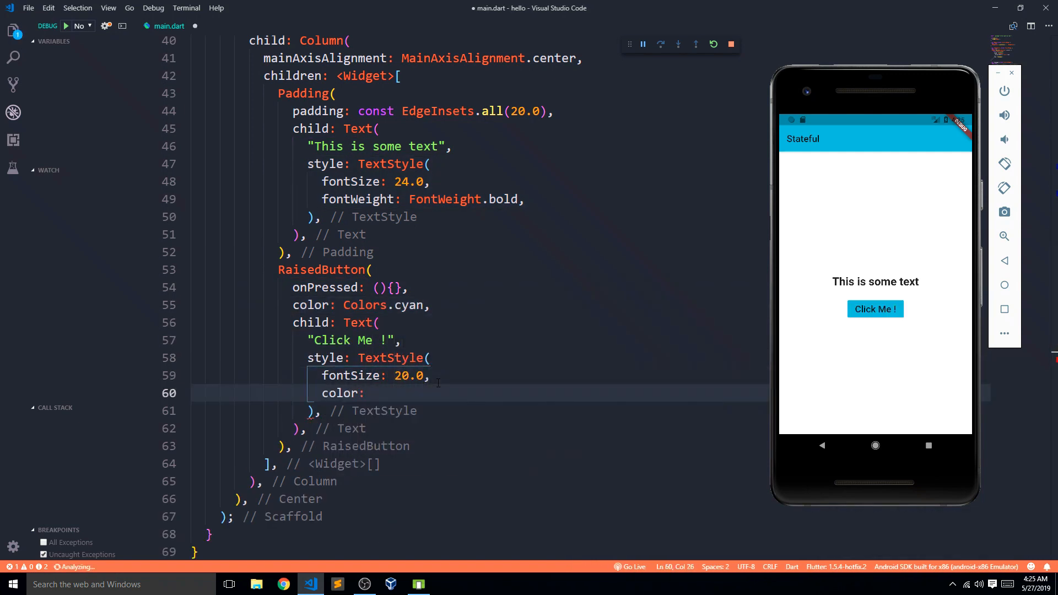
text(padding: edgeInsets.symmetric(vertical: 15.0, horizontal: 25.0),)
text( Colors.white,)
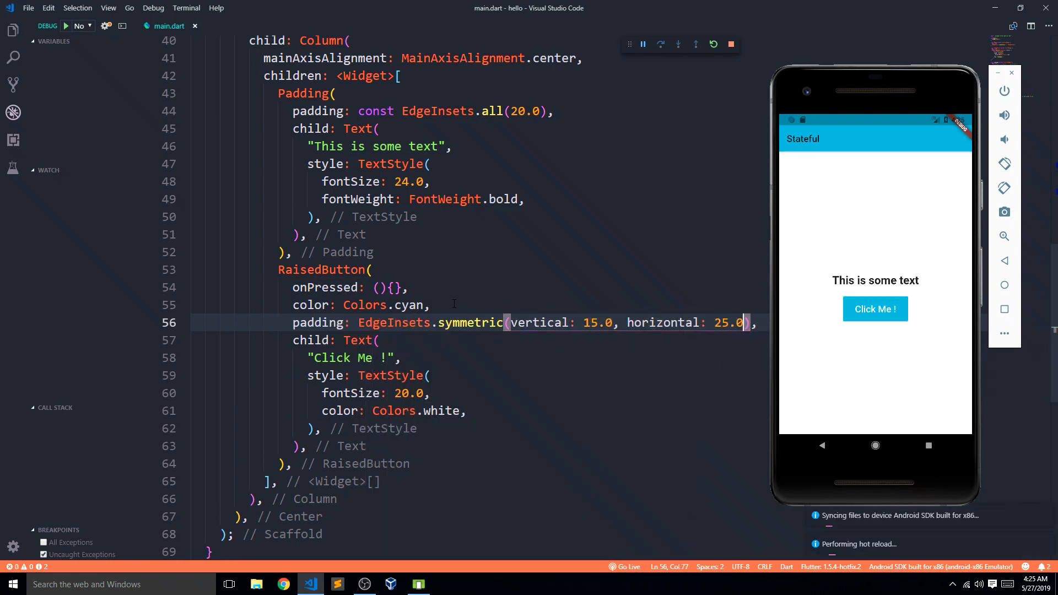
text(splashColor: Colors.red,)
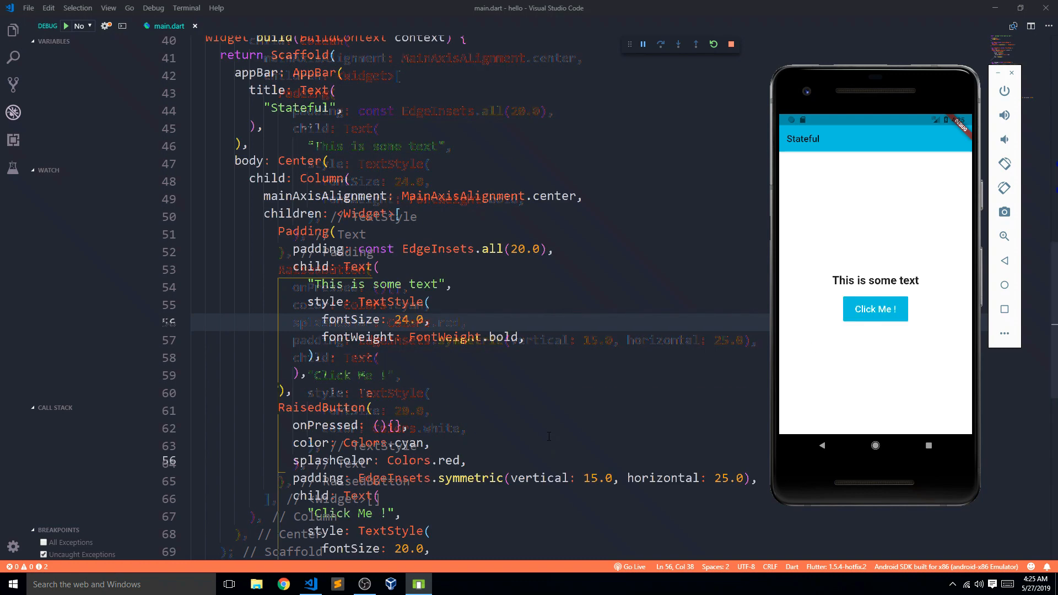
Set the button's splashColor to Colors.red and open blank lines inside _homepageState.
scroll(down, 3)
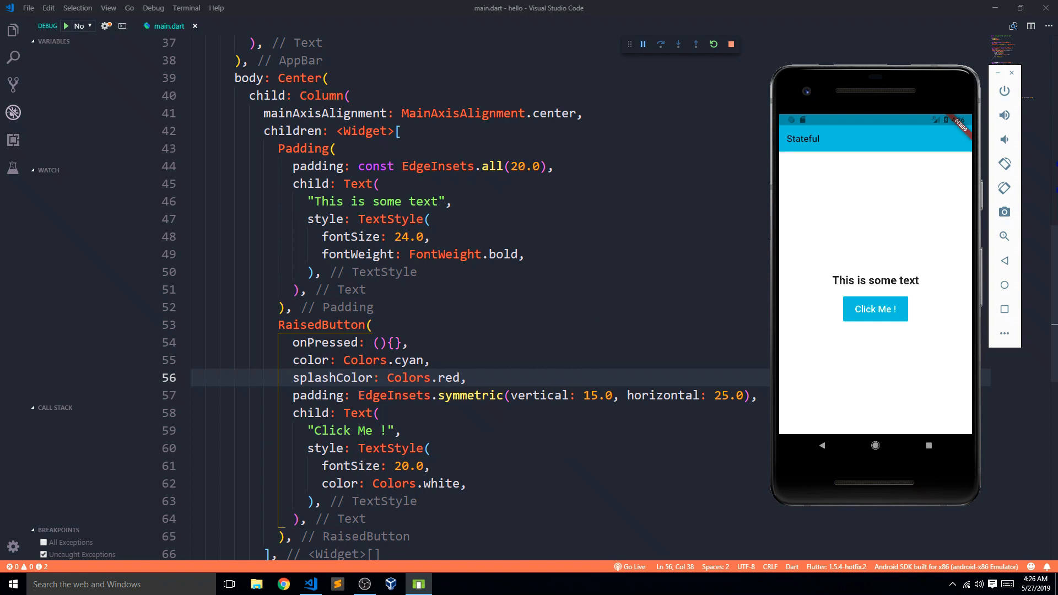
click(395, 466)
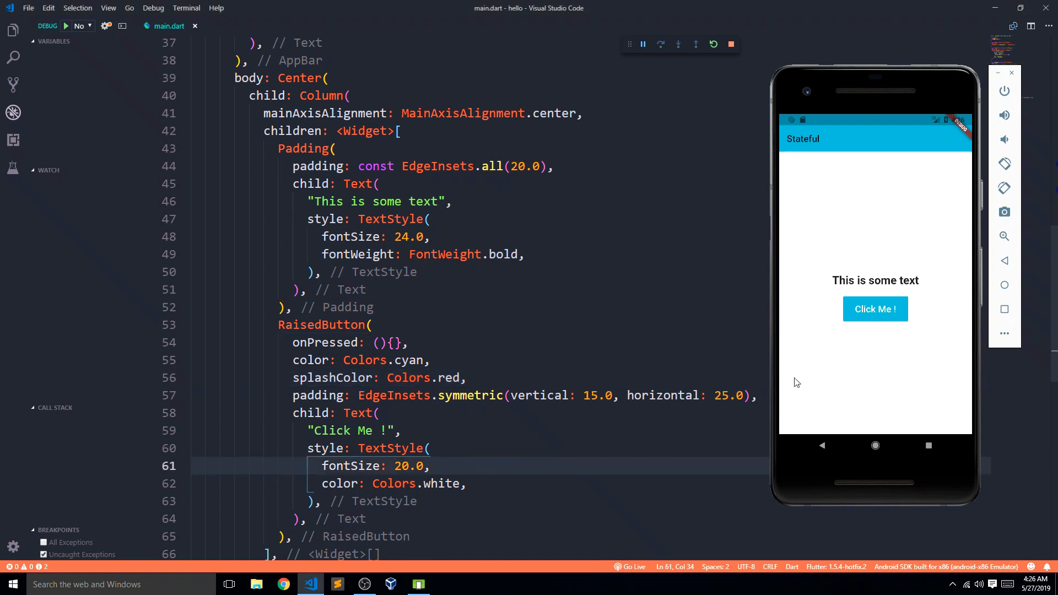
mouse_move(748, 350)
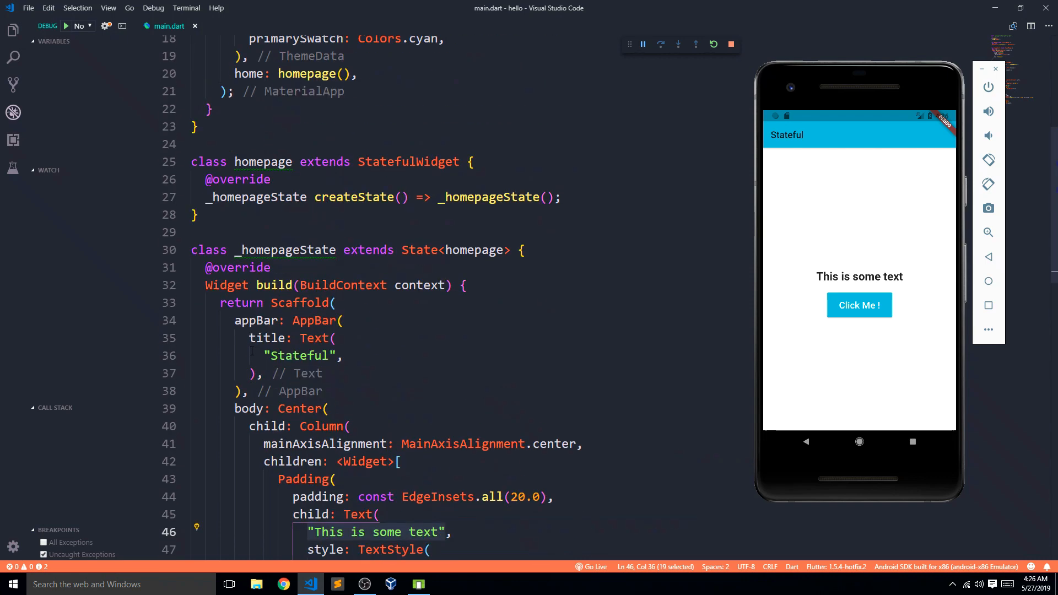
scroll(down, 3)
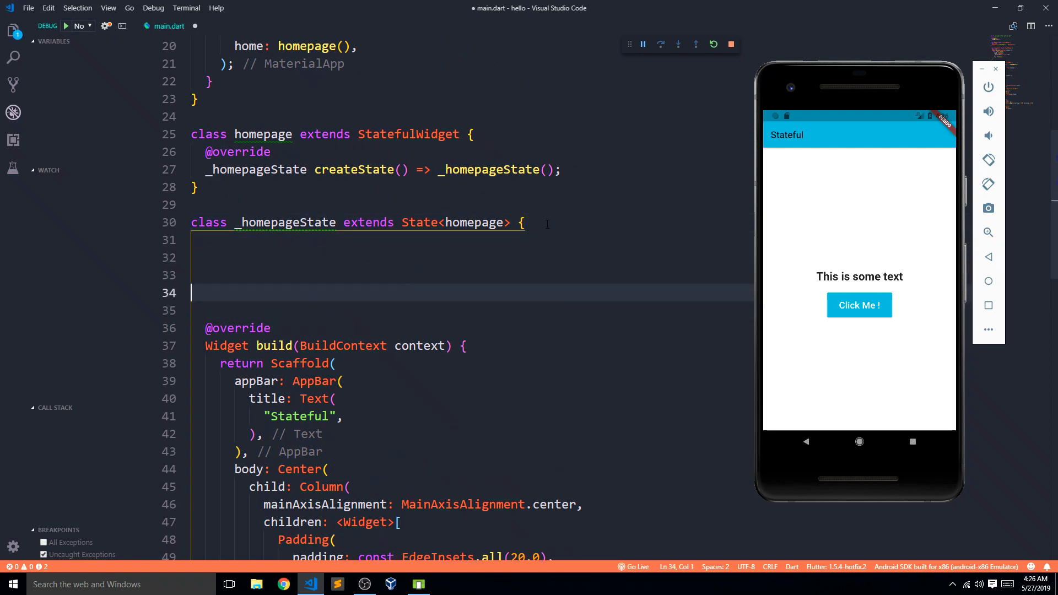
Declare int dataToChange = 0; at the top of _homepageState.
text(inbt)
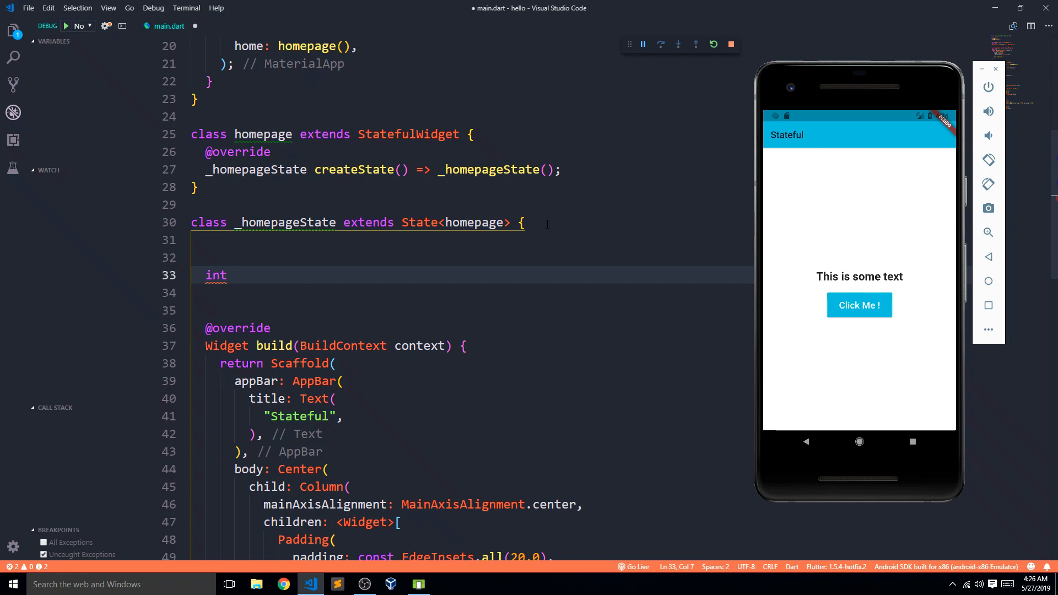
text(dataT)
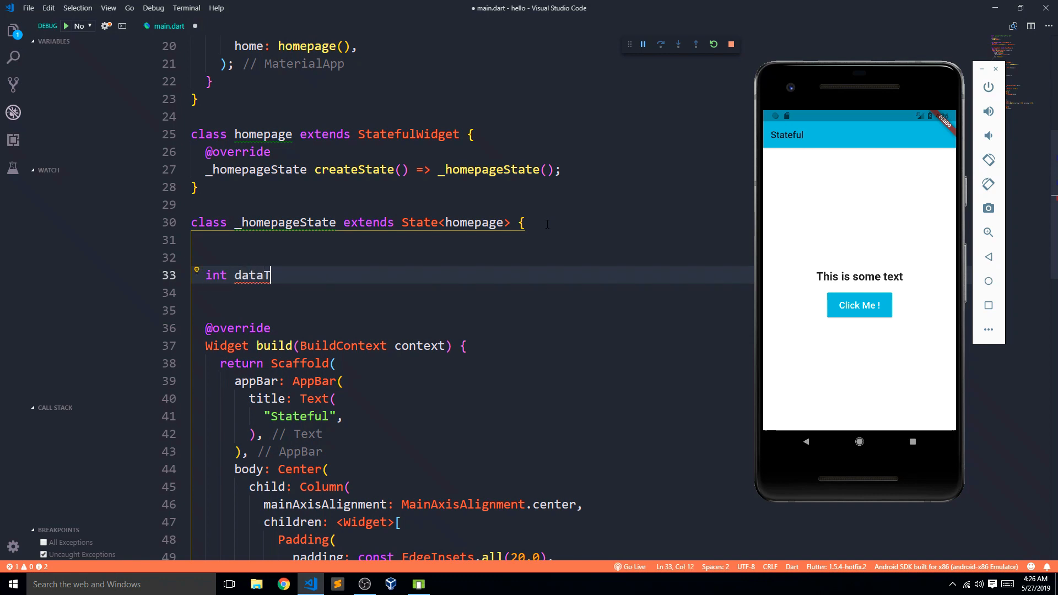
text(oChange)
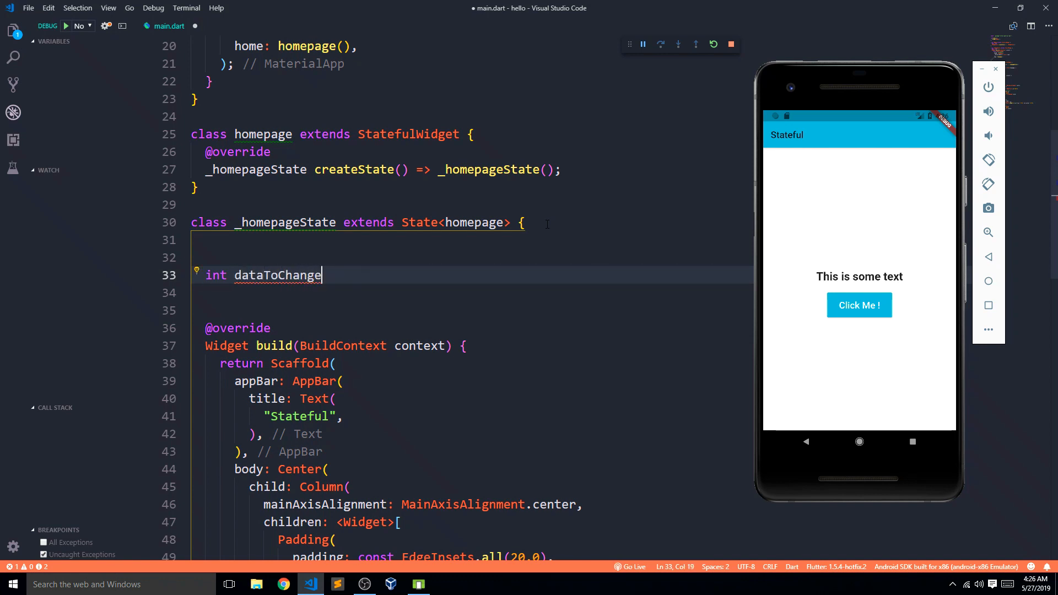
text(= 0;)
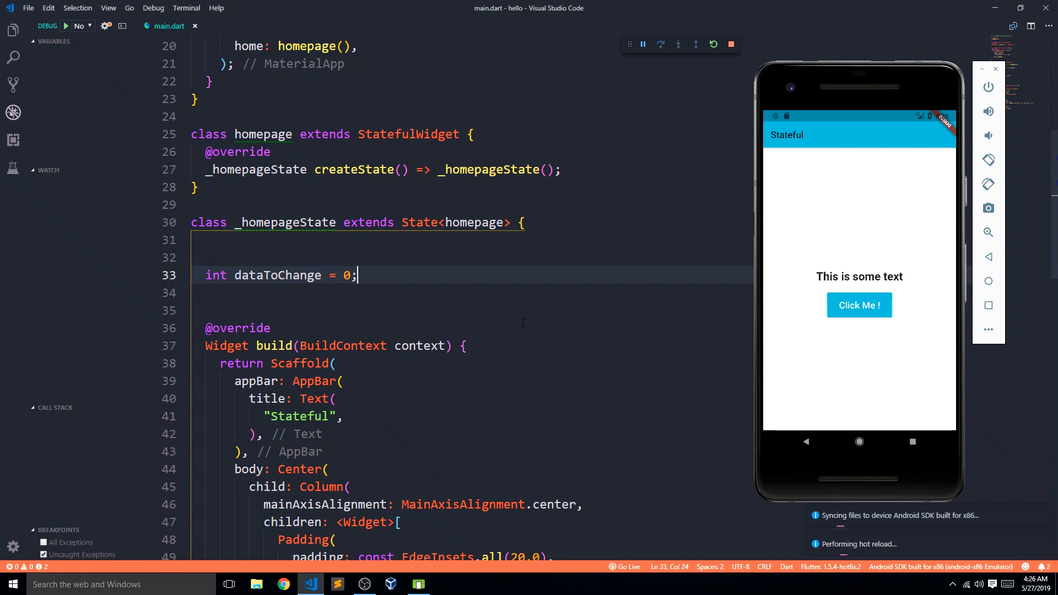
scroll(down, 3)
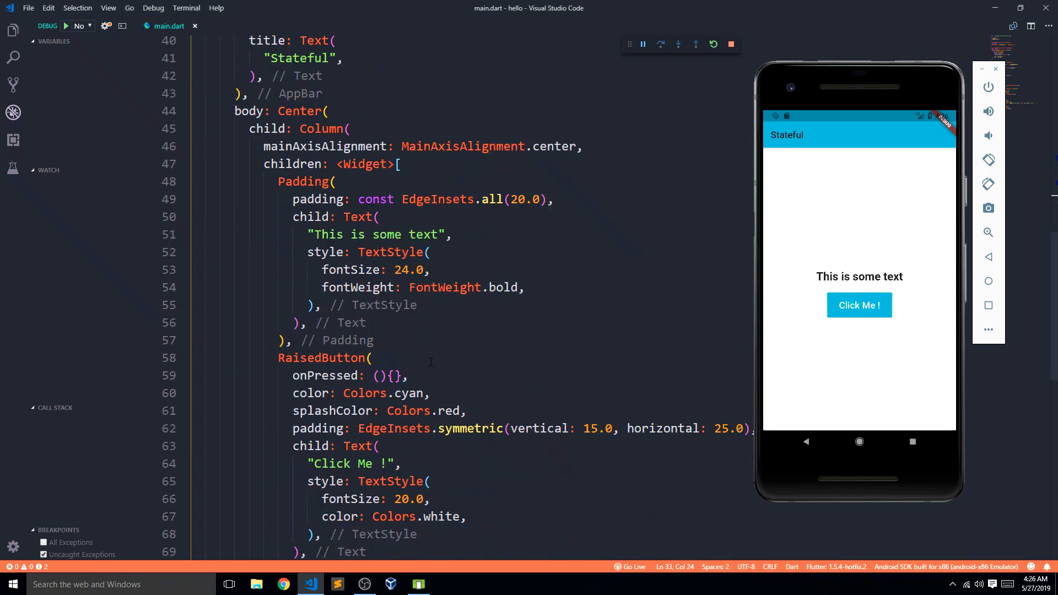
Replace the sample sentence with "$dataToChange" so the app displays 0.
double_click(377, 234)
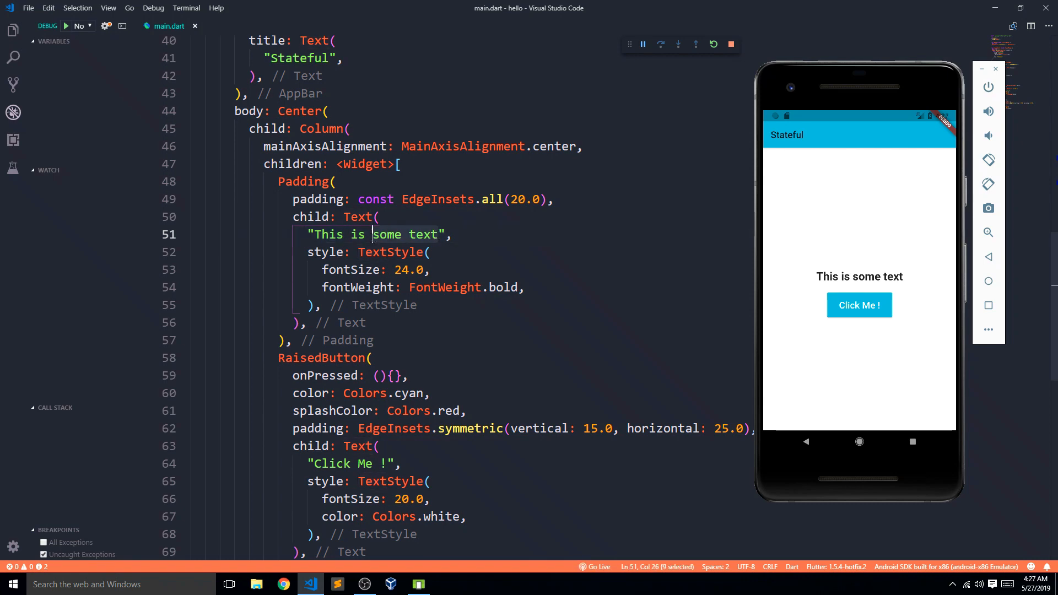
text($",)
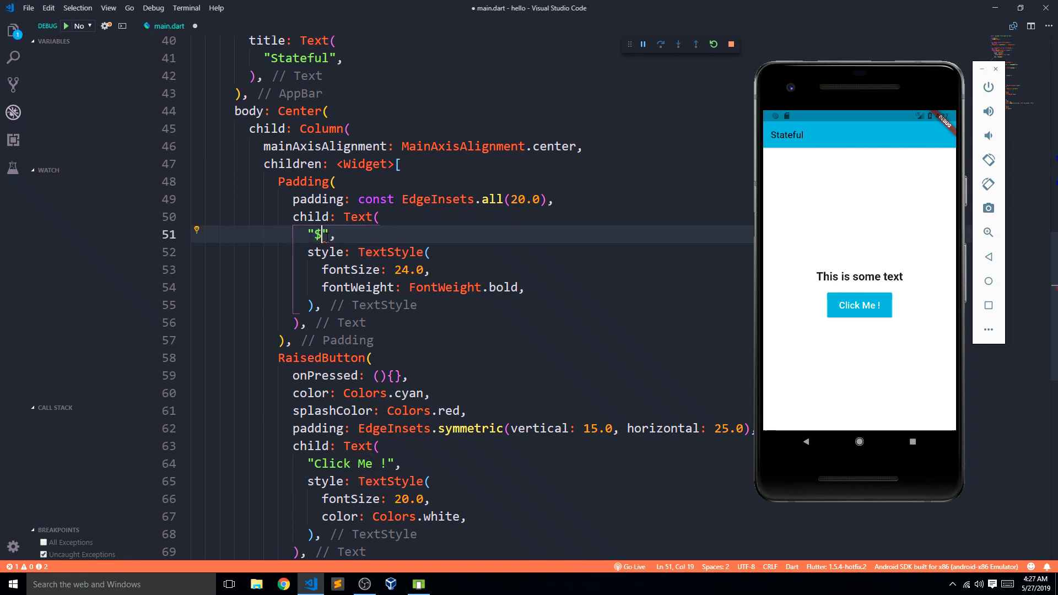
text(dataToChange)
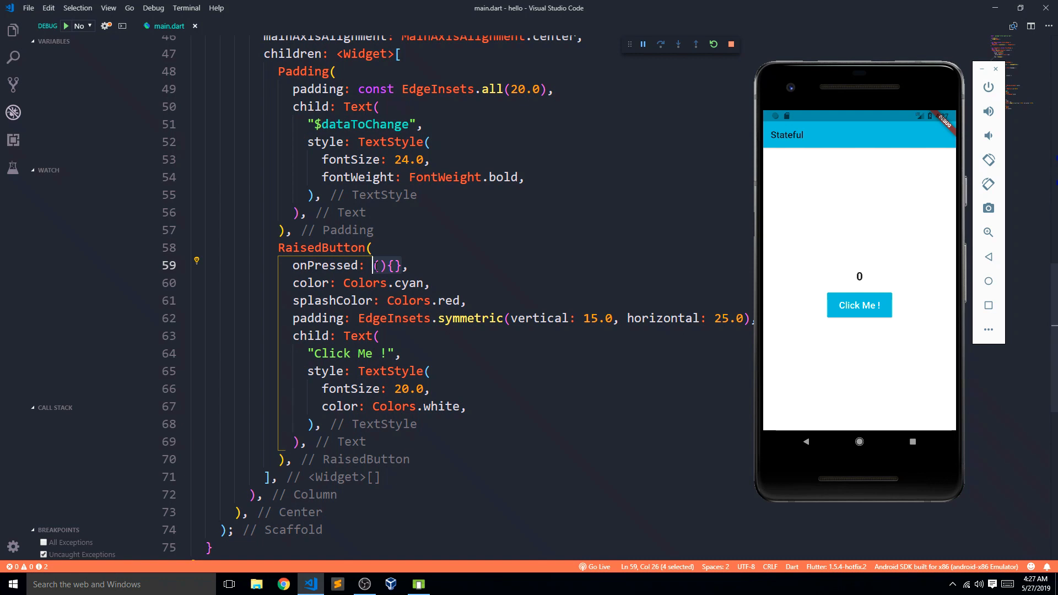
text(change)
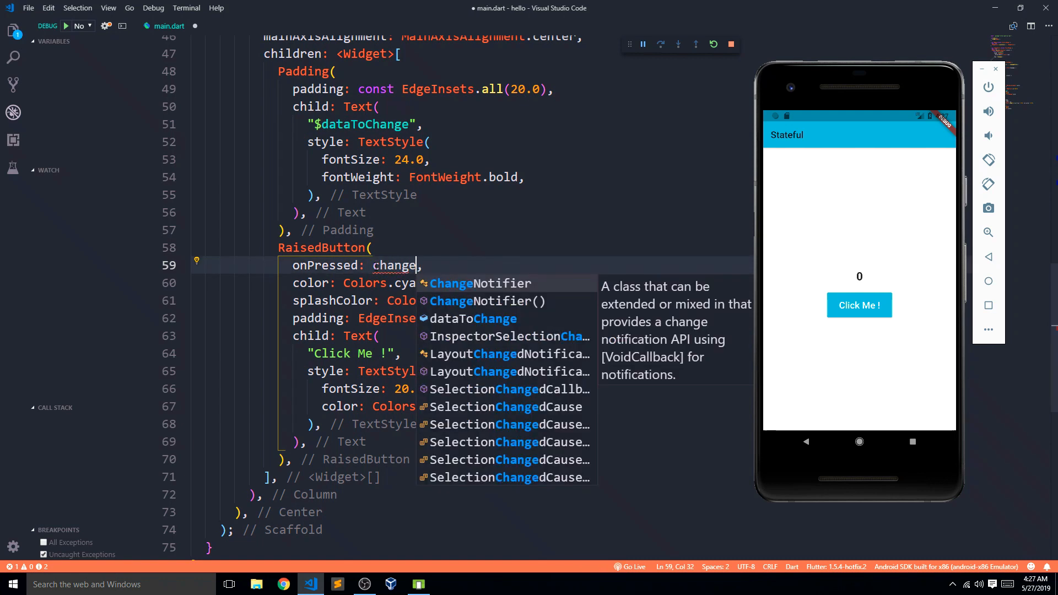
Replace the empty onPressed handler with changedata on line 59.
text(data)
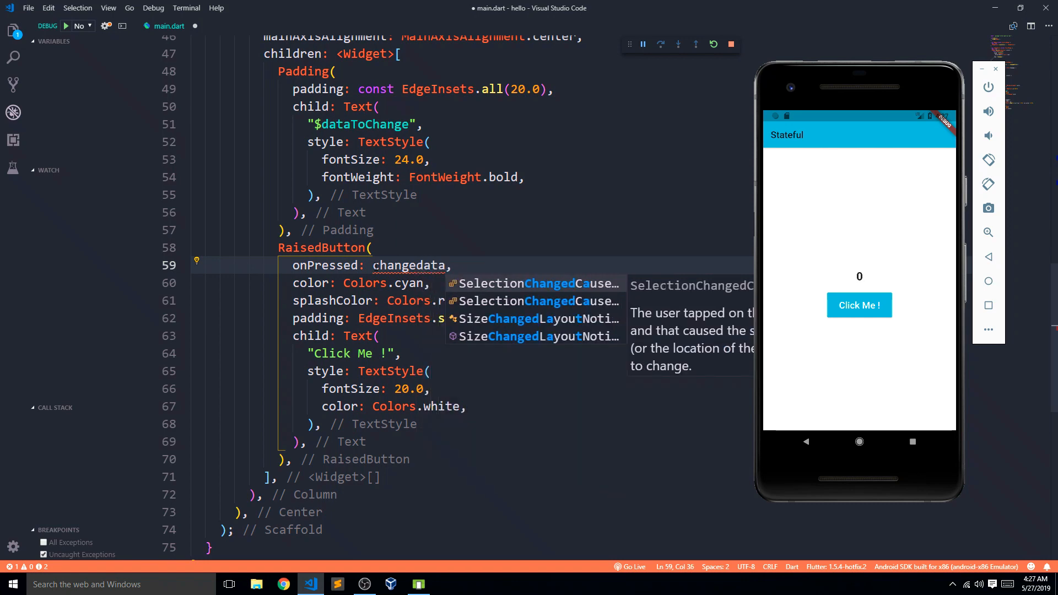
mouse_move(411, 265)
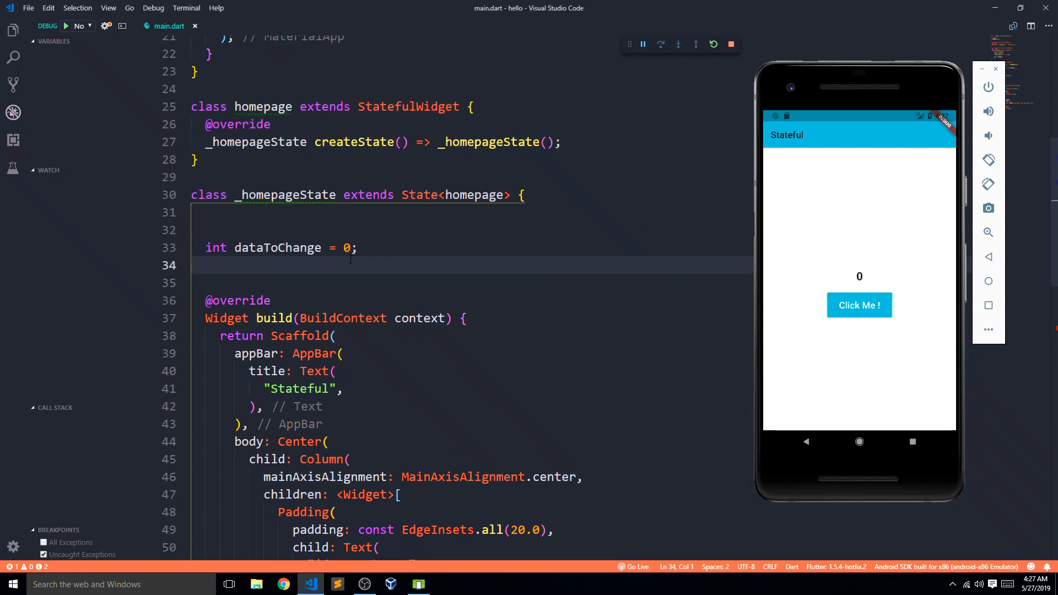
Write void changedata(){ setState(() { dataToChange += 1; }); } below the field.
text(void)
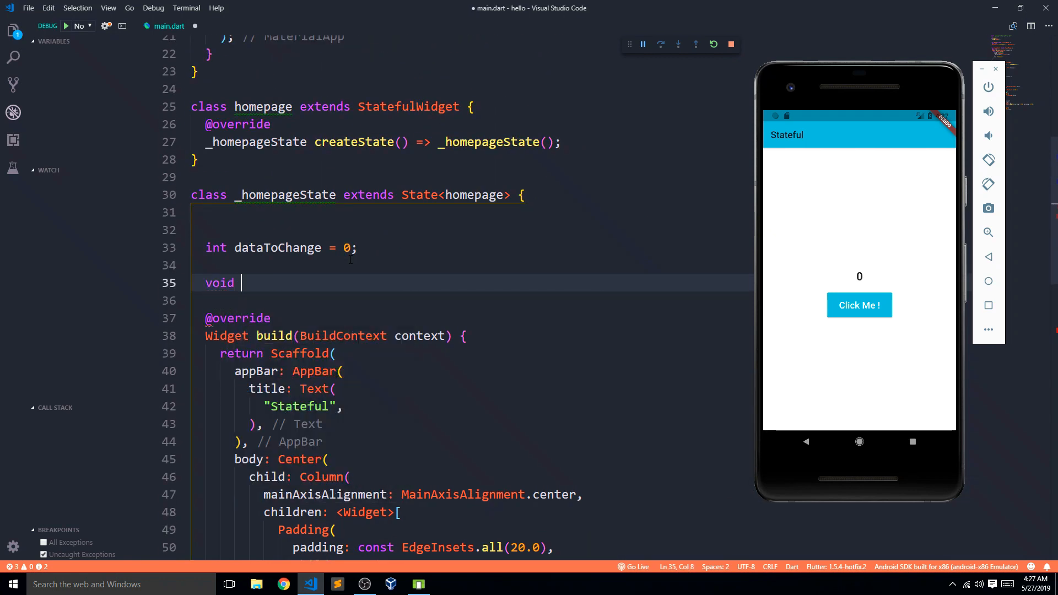
text(change)
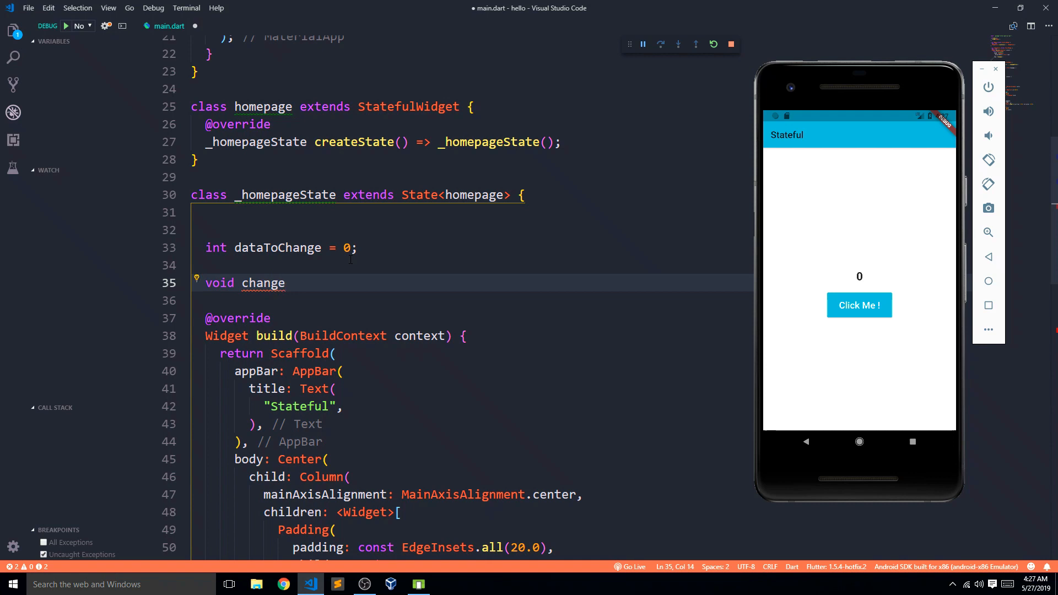
text(data)
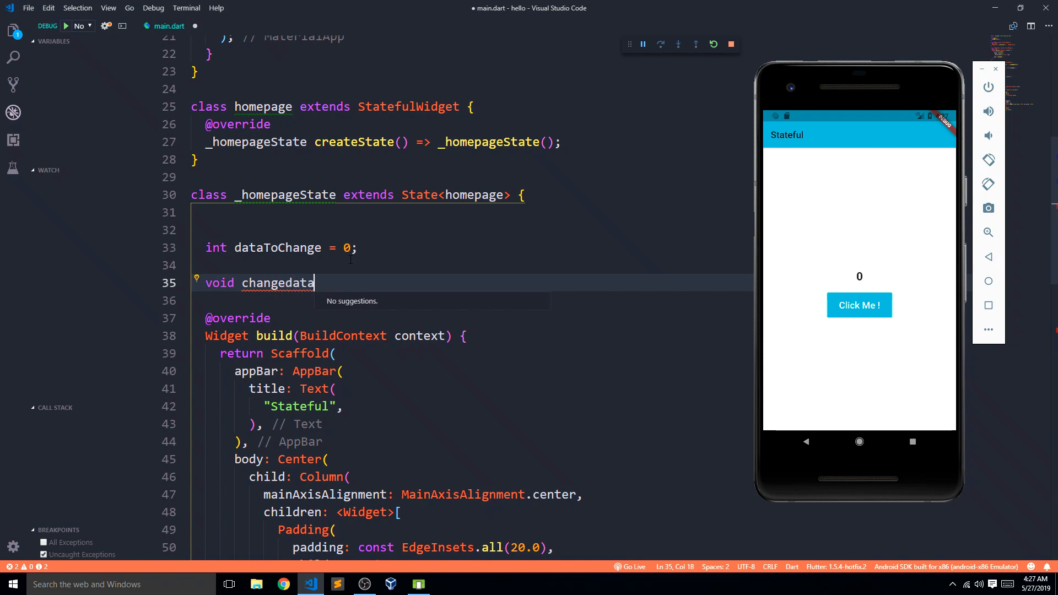
text((){)
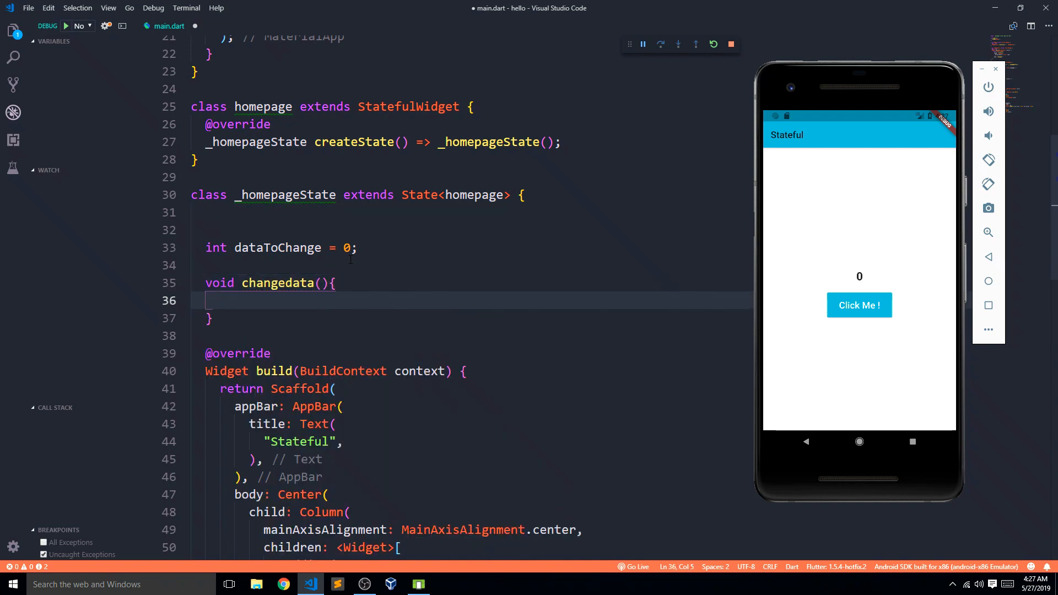
text(set)
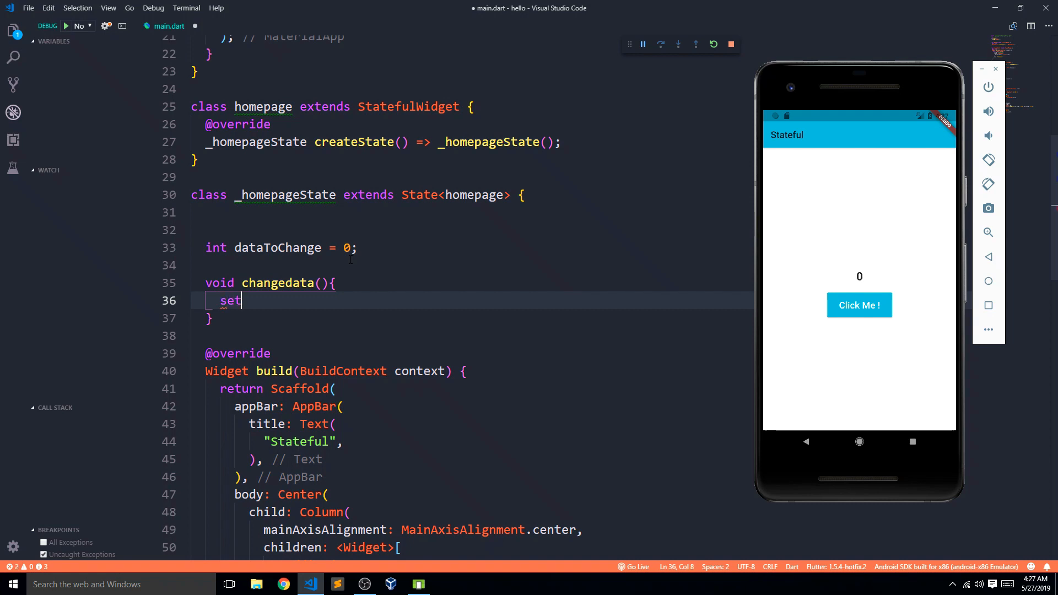
text(set)
text(dataToChange += 1;)
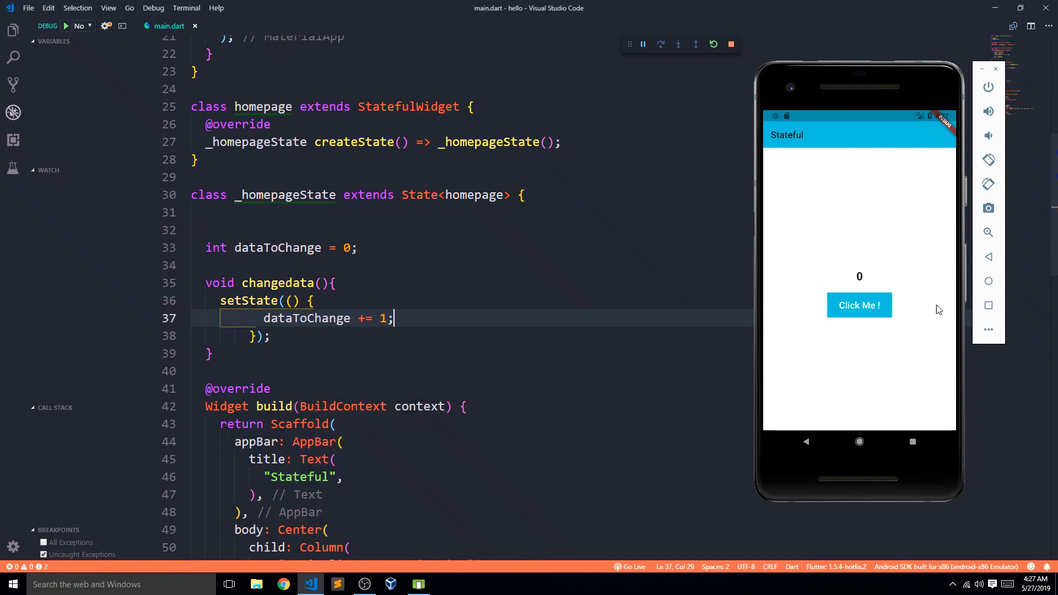
Tap Click Me ! repeatedly in the emulator, driving the counter from 0 to 32.
click(859, 306)
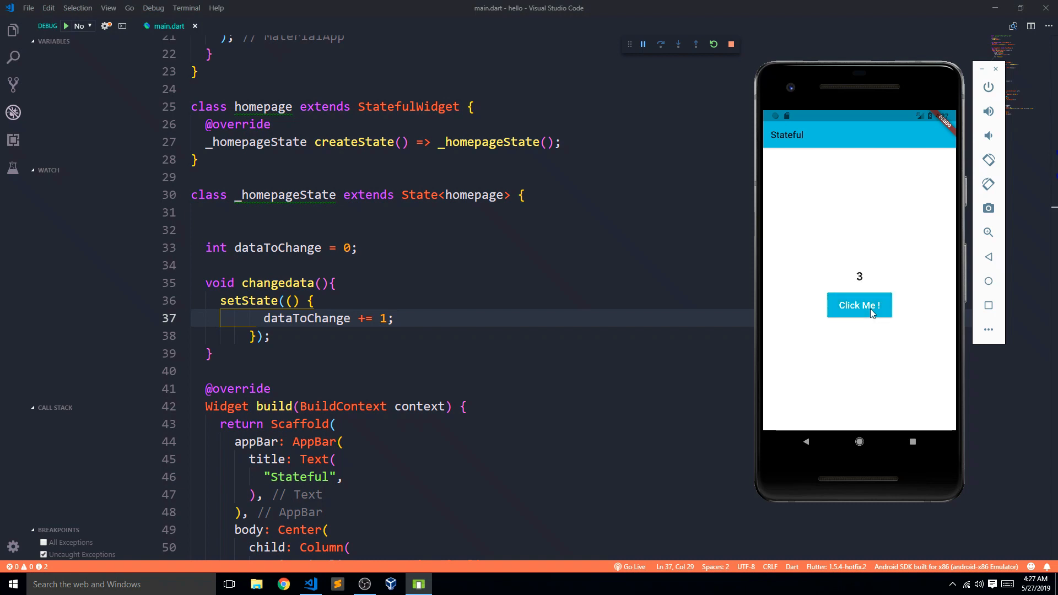
click(859, 305)
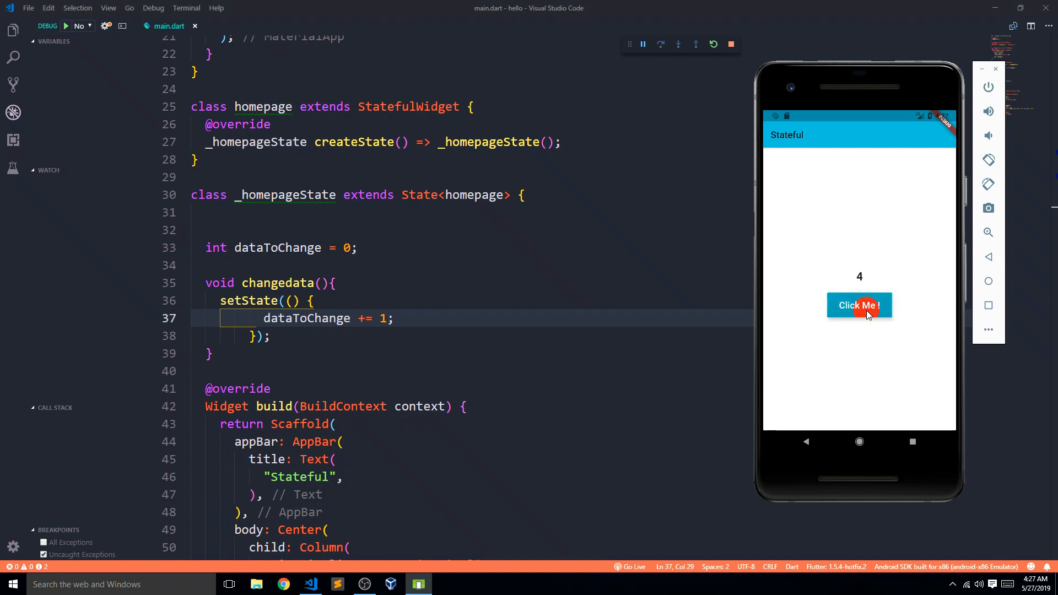
click(859, 305)
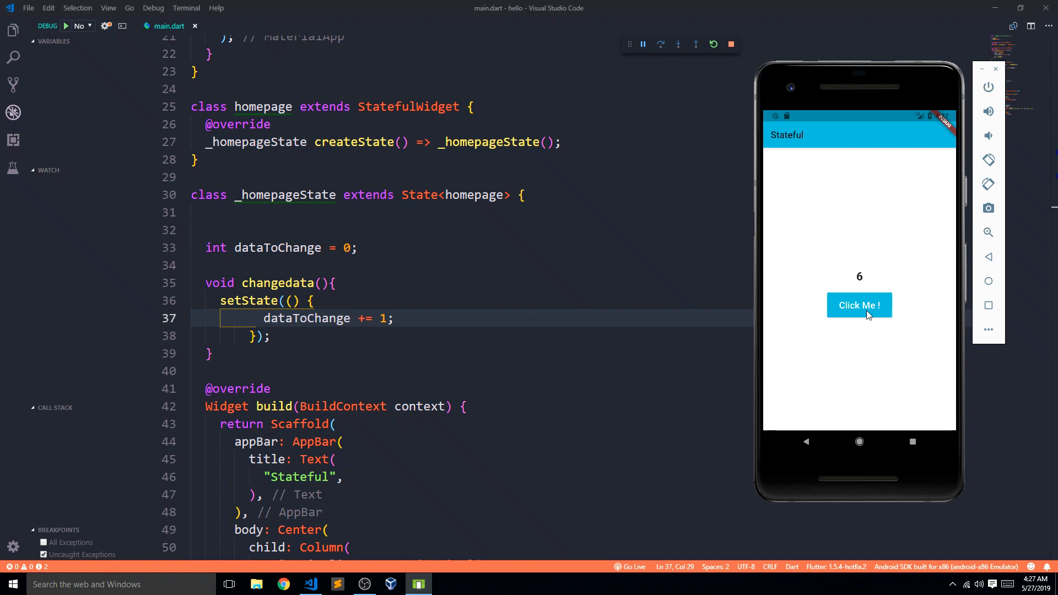
click(859, 306)
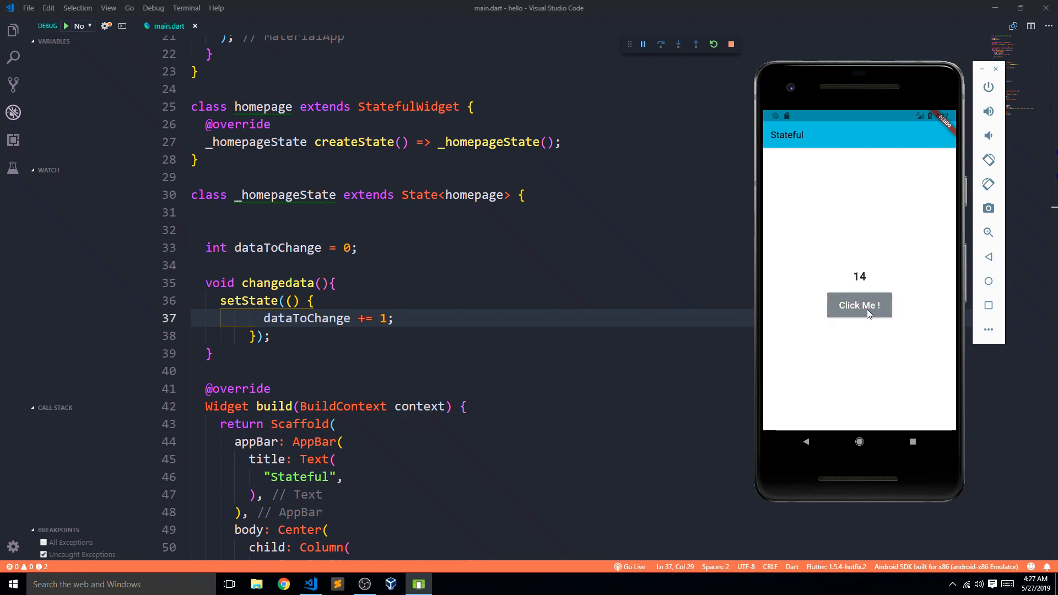
click(859, 306)
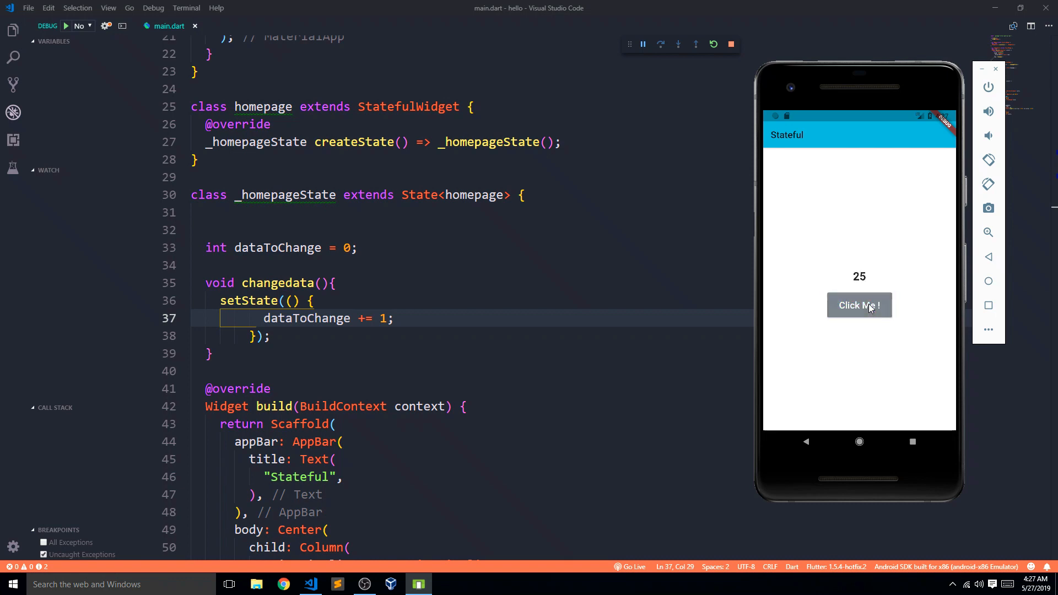
click(859, 305)
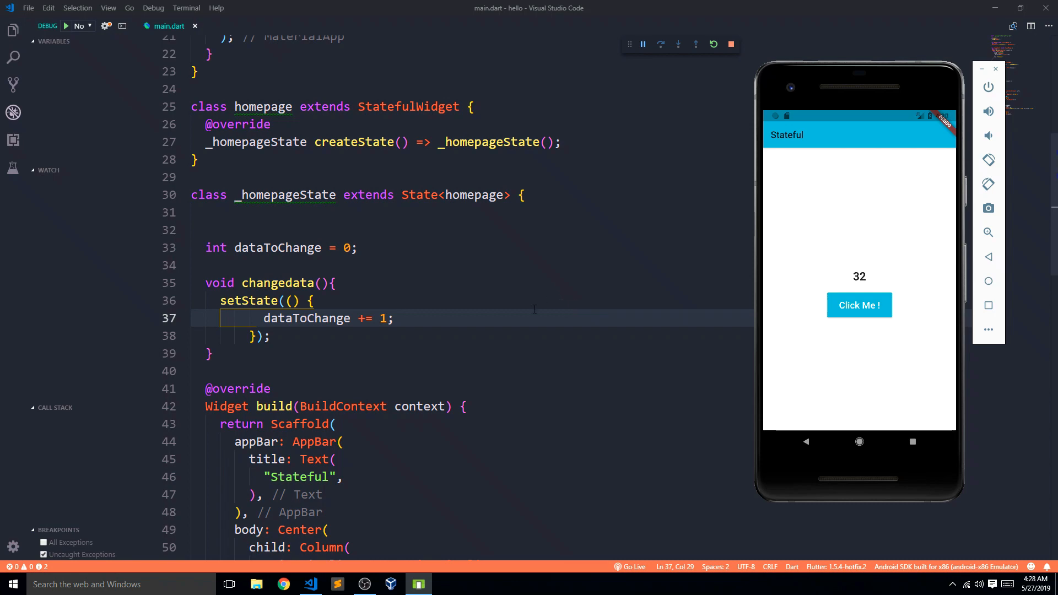
scroll(down, 3)
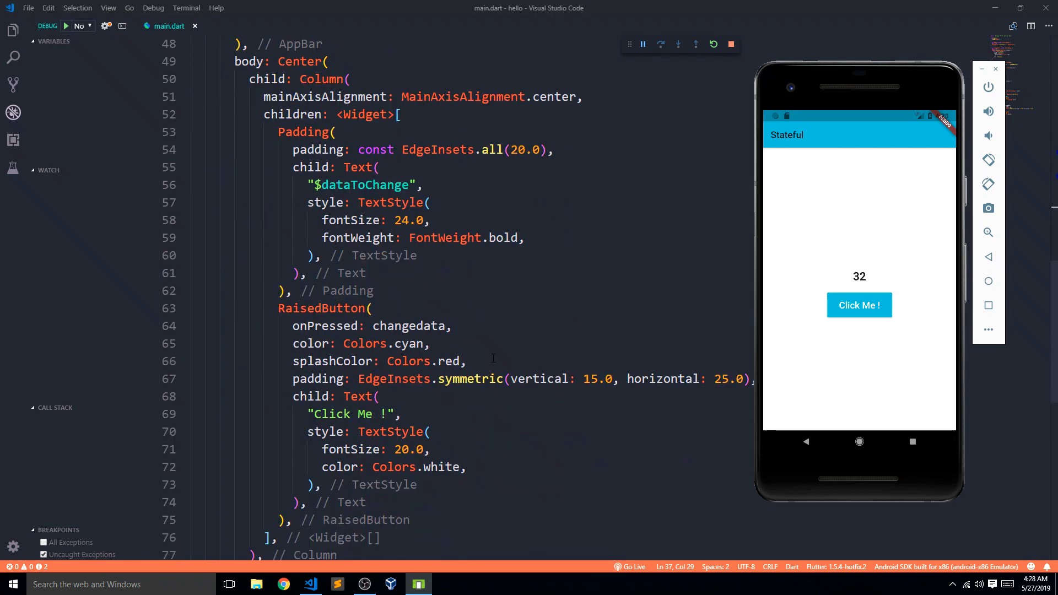
mouse_move(410, 325)
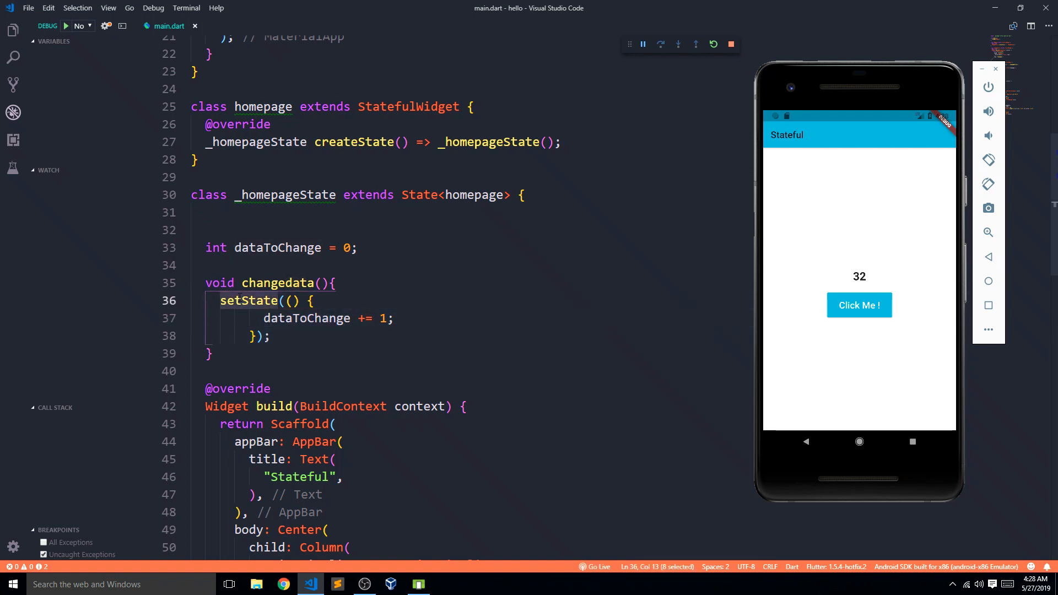
mouse_move(251, 300)
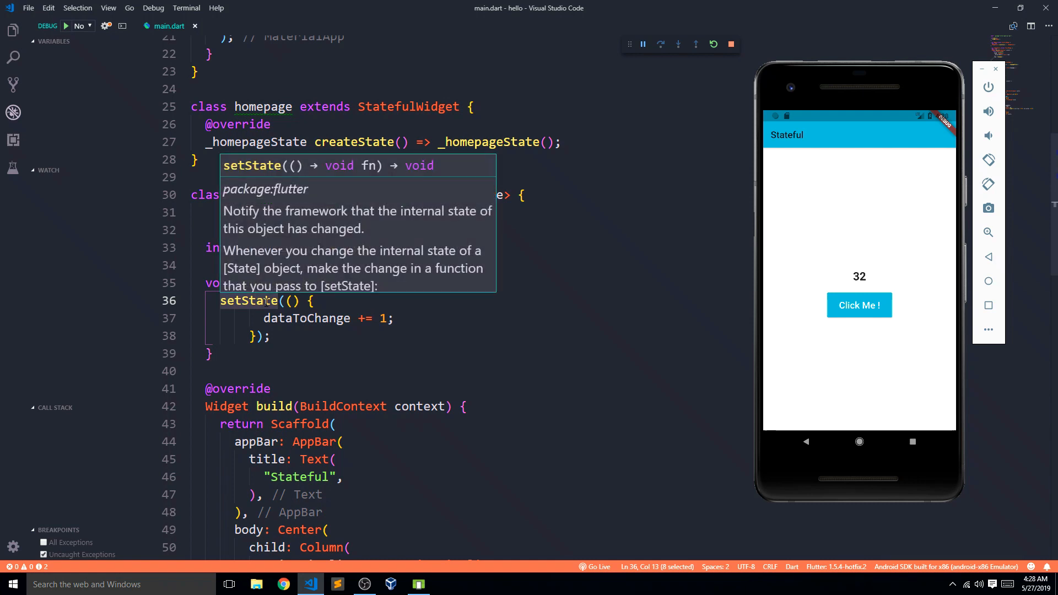
mouse_move(369, 226)
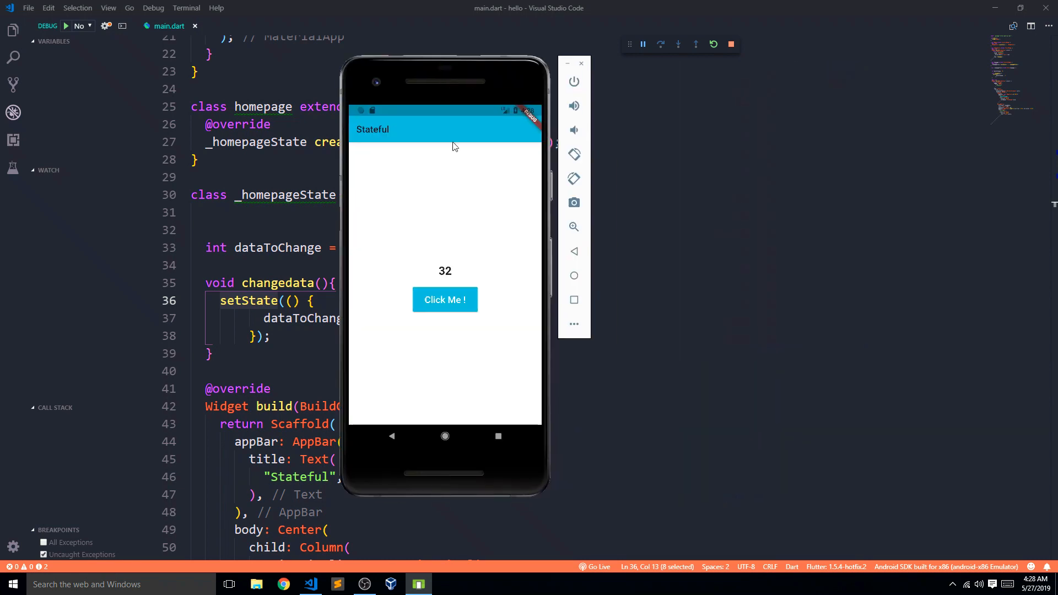
Tap Click Me ! again so the emulator counter reaches 47.
click(445, 299)
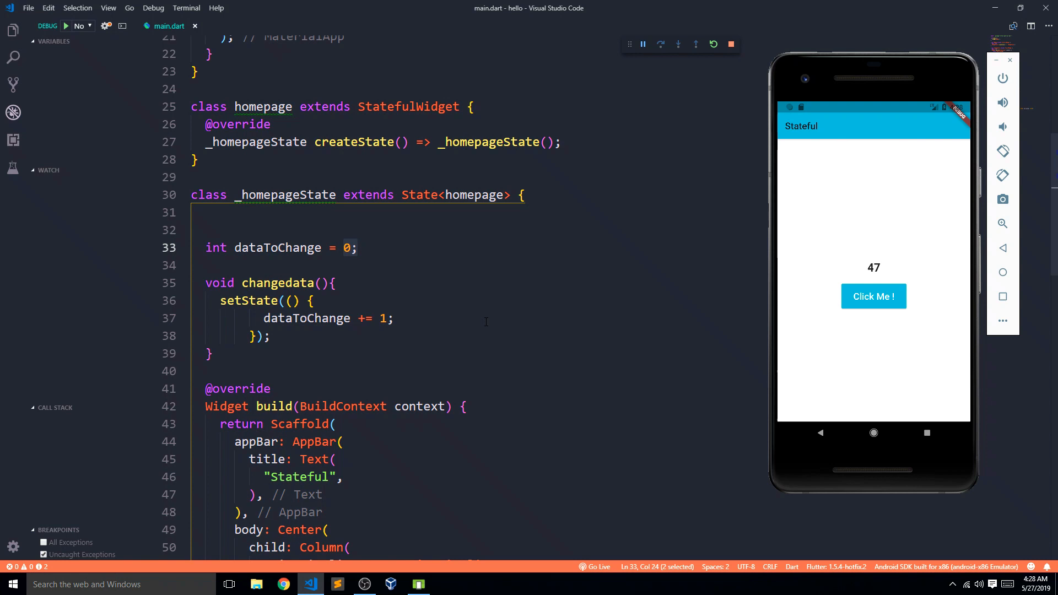
scroll(down, 3)
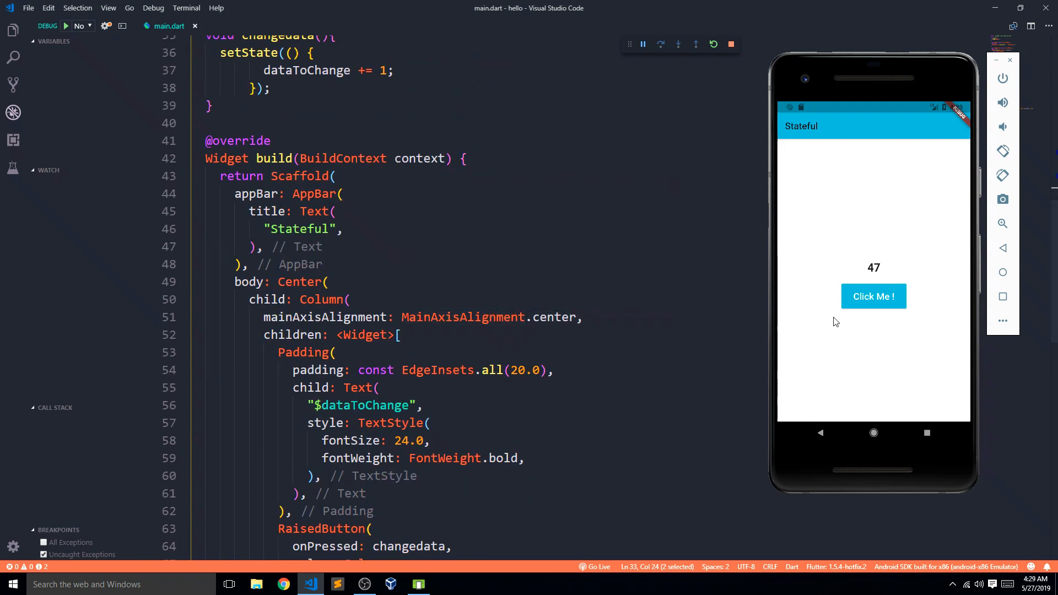
mouse_move(874, 297)
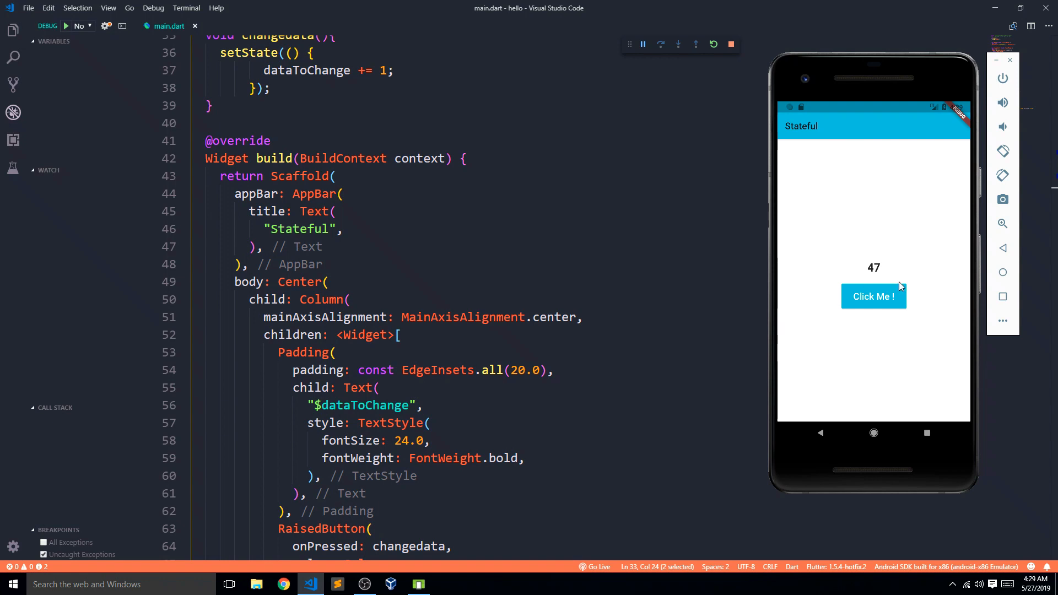
mouse_move(841, 336)
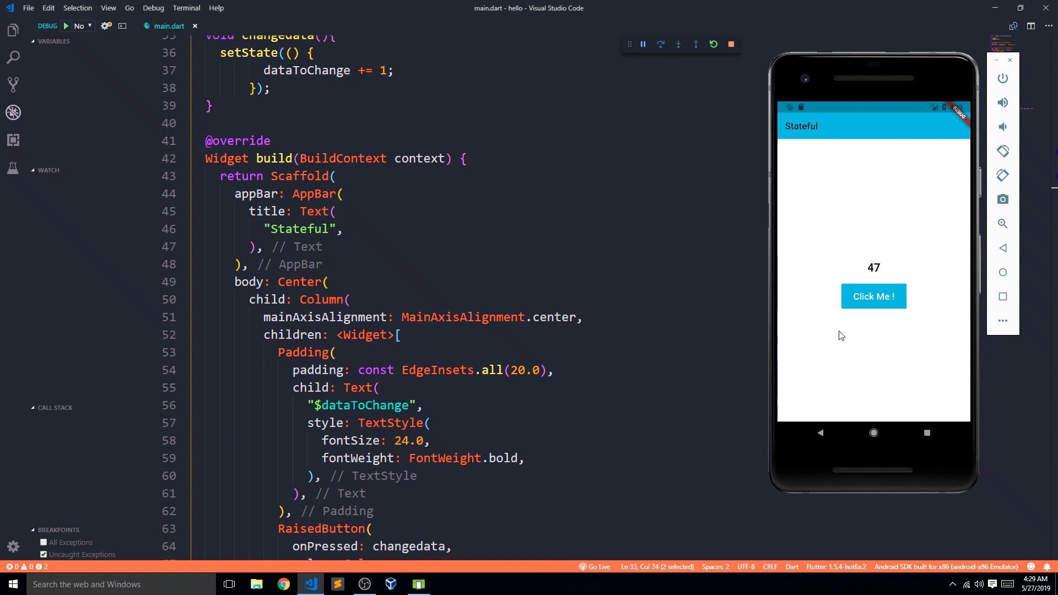